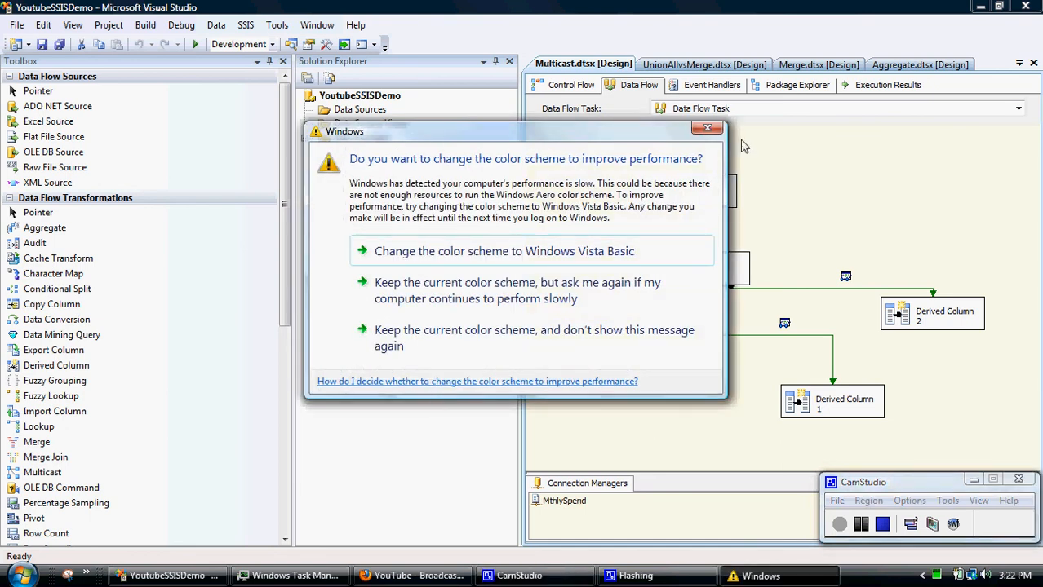
Dismiss the Windows colour scheme performance prompt to reveal the Multicast data flow.
{"action": "left_click", "coordinate": [706, 128]}
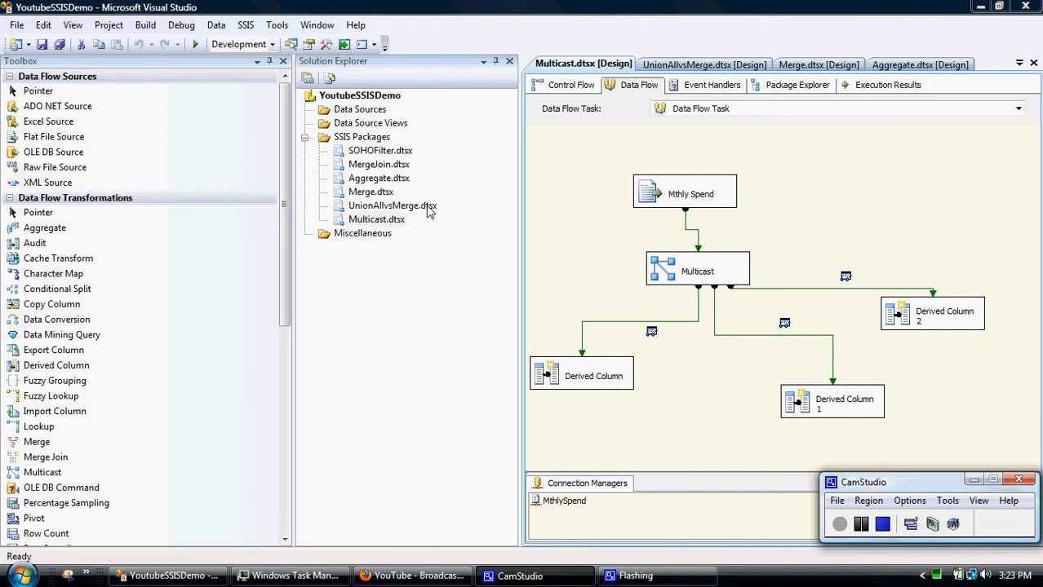
Create a new SSIS package and rename Package1.dtsx and its object to VariableFilter.dtsx.
{"action": "right_click", "coordinate": [362, 136]}
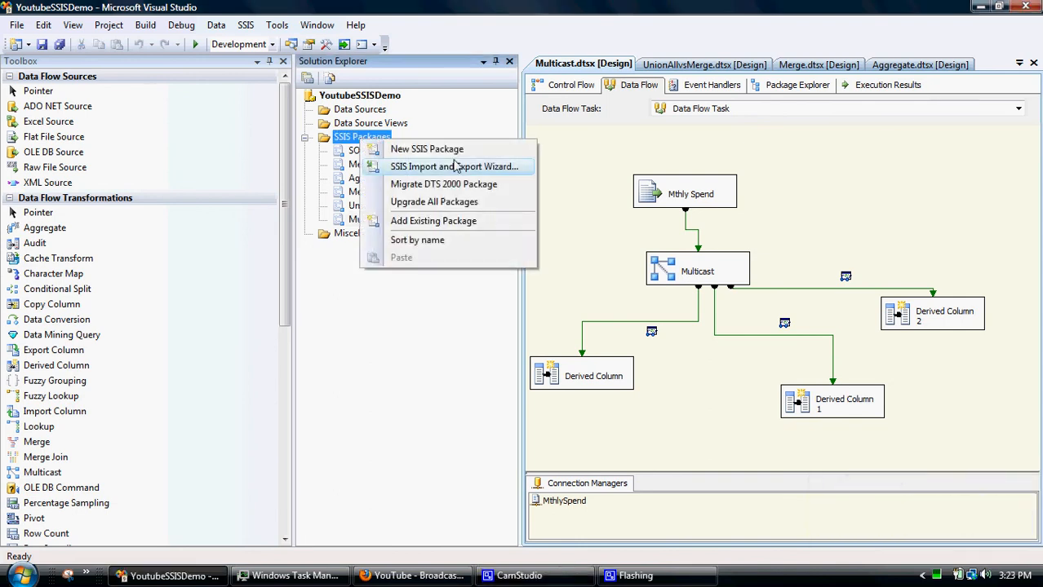
{"action": "left_click", "coordinate": [426, 148]}
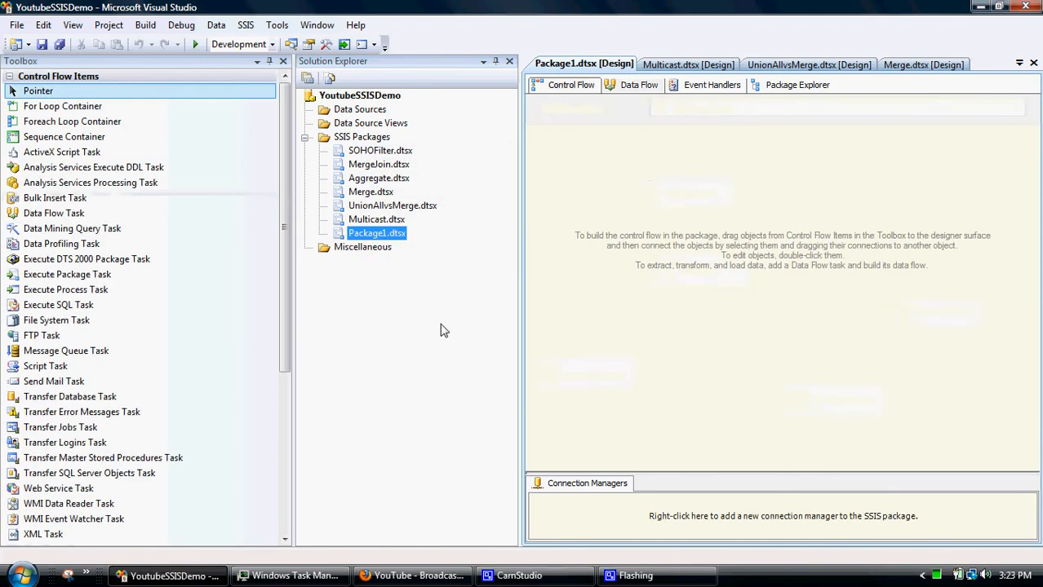
{"action": "right_click", "coordinate": [376, 234]}
{"action": "type", "text": "VariableFilter"}
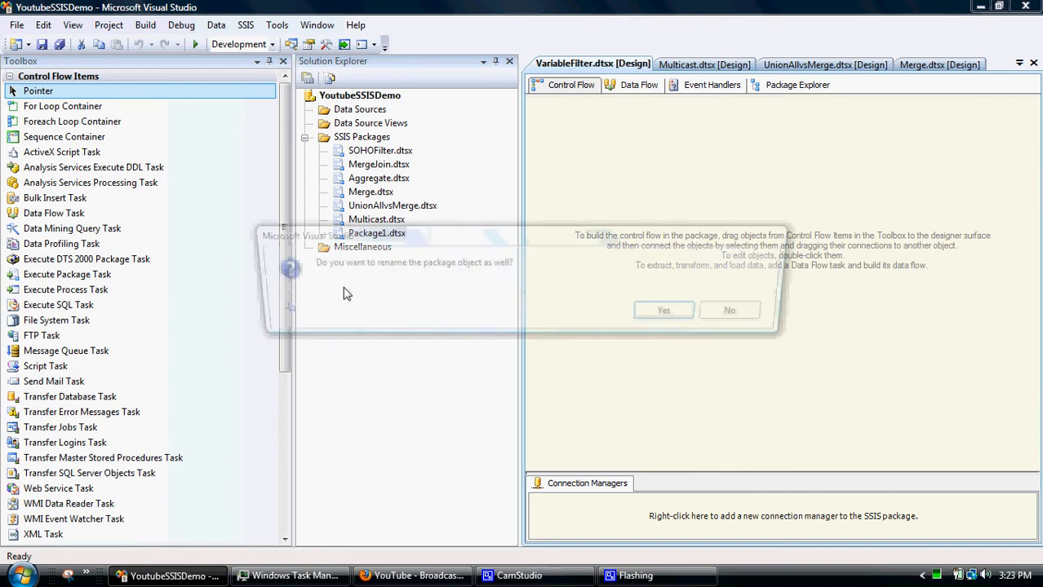
{"action": "left_click", "coordinate": [664, 310]}
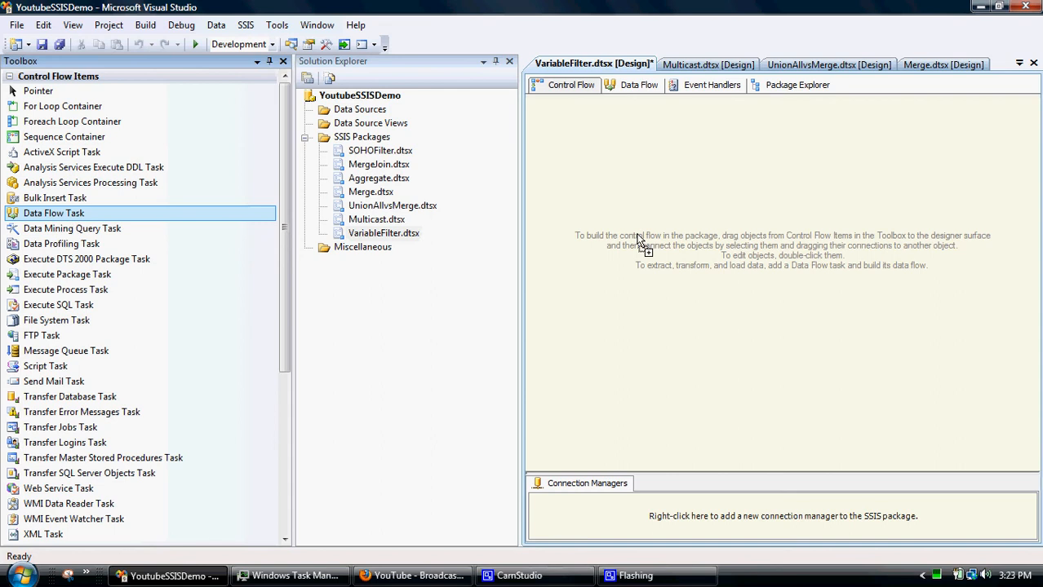
{"action": "mouse_move", "coordinate": [616, 188]}
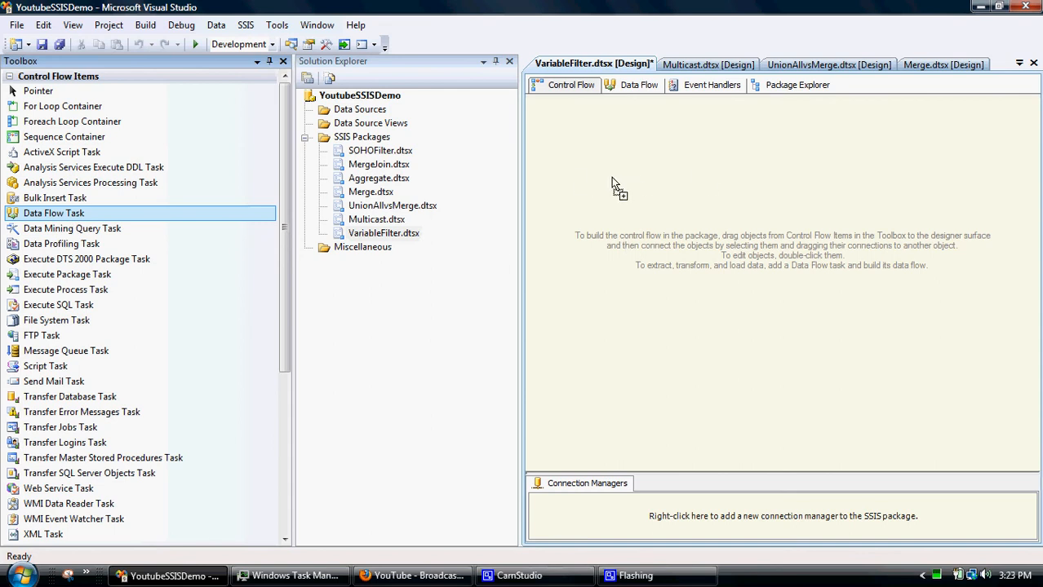
Add a Data Flow Task to Control Flow and a Flat File Source inside it.
{"action": "left_click_drag", "start_coordinate": [53, 213], "coordinate": [662, 196]}
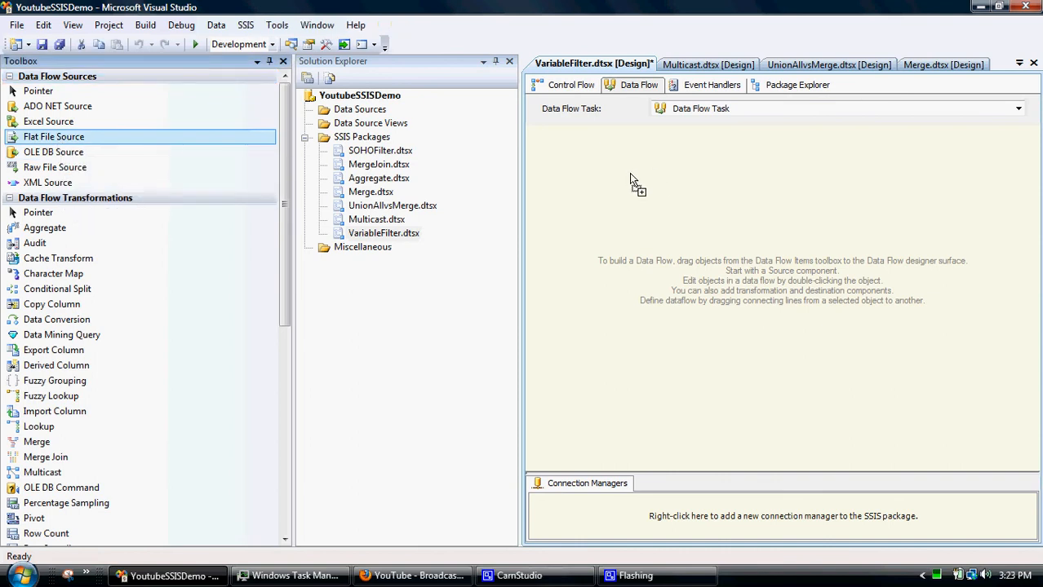
{"action": "left_click_drag", "start_coordinate": [54, 136], "coordinate": [681, 188]}
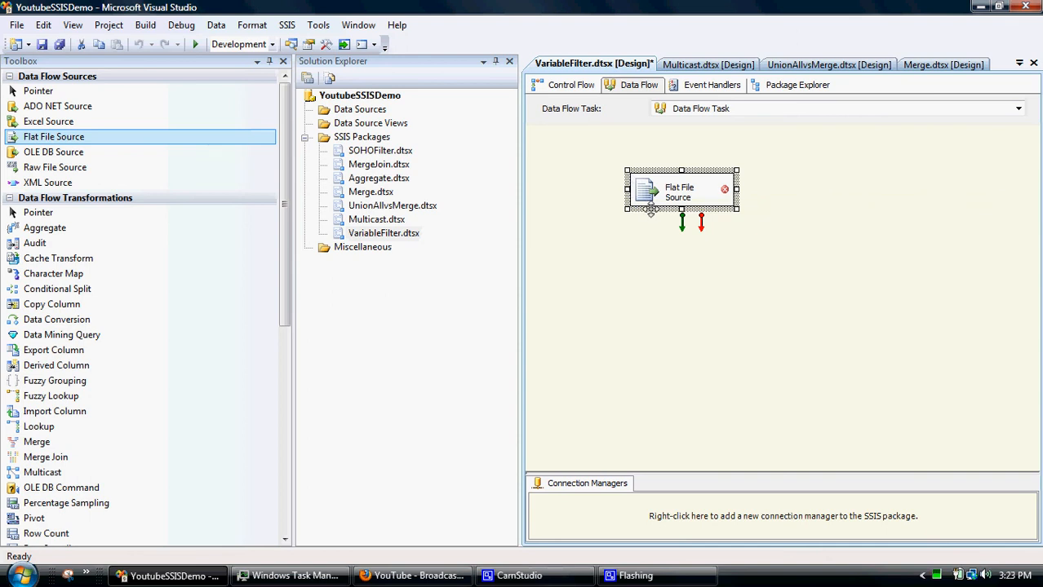
Start a new flat file connection manager for the source named Segment.
{"action": "double_click", "coordinate": [681, 192]}
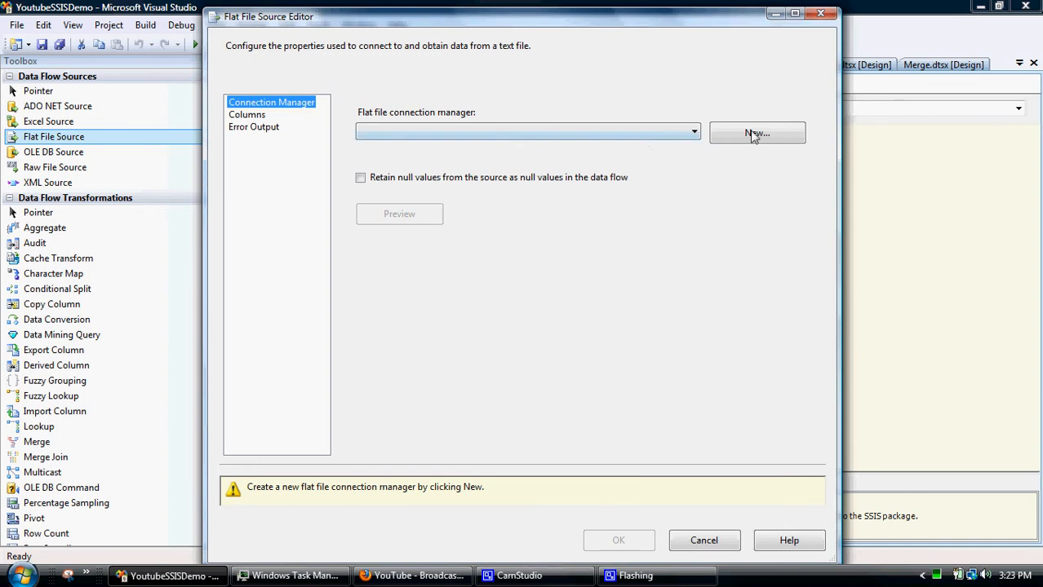
{"action": "mouse_move", "coordinate": [594, 166]}
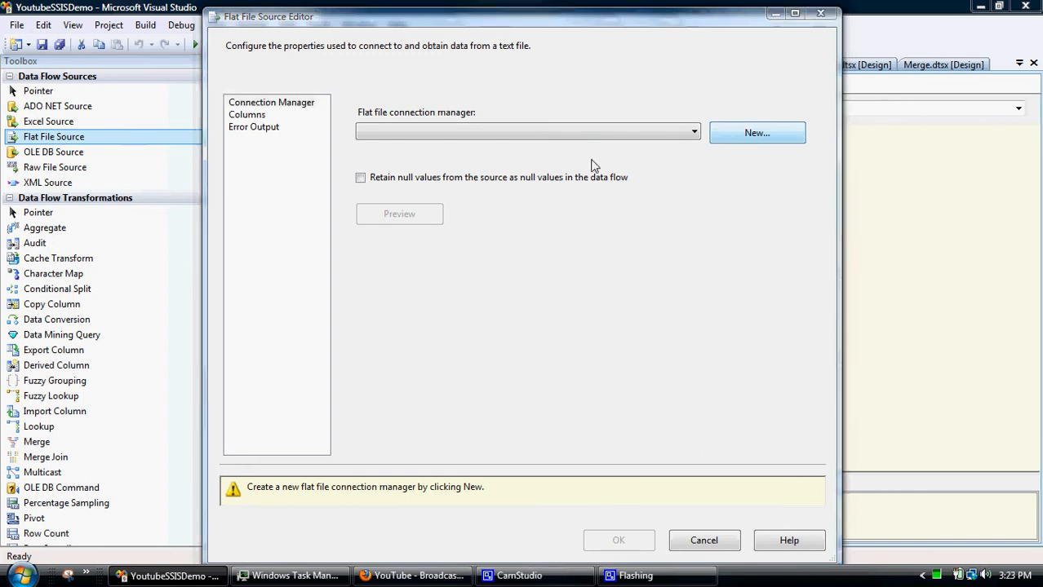
{"action": "left_click", "coordinate": [757, 132]}
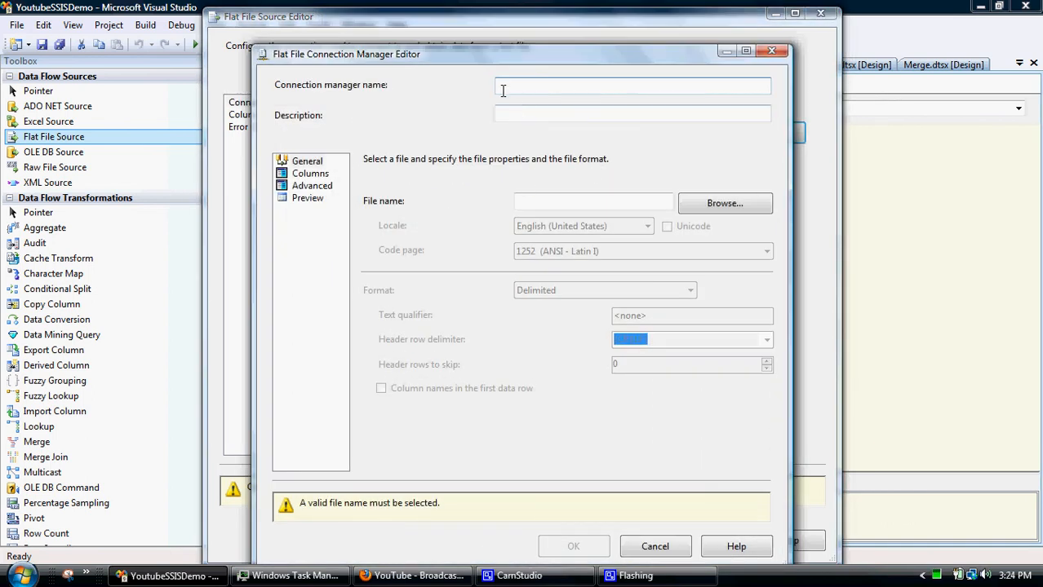
{"action": "type", "text": "Segment"}
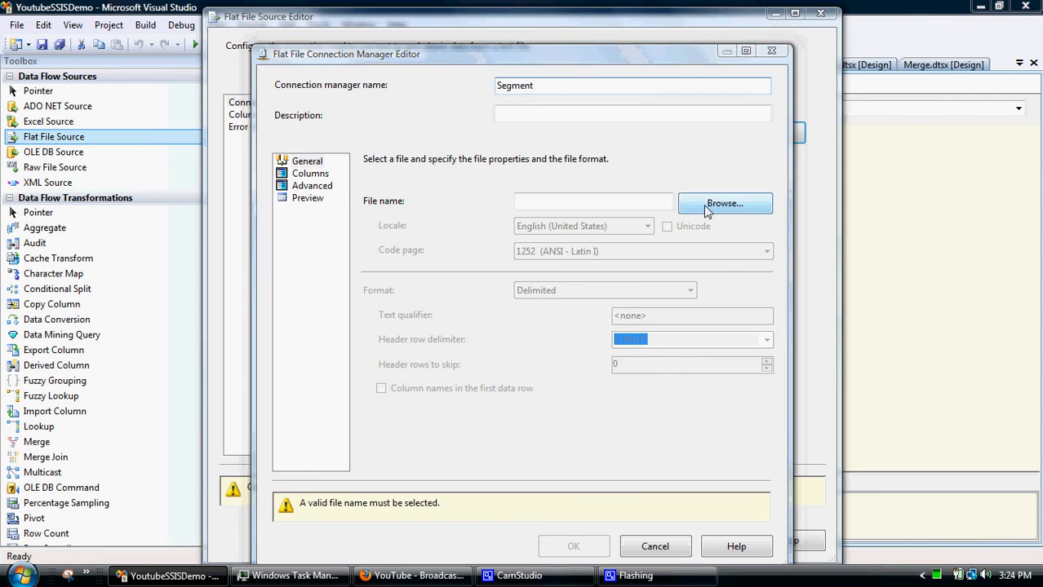
Browse to SQL Server Examples\ELT and select the Segmentonly text file.
{"action": "left_click", "coordinate": [723, 203]}
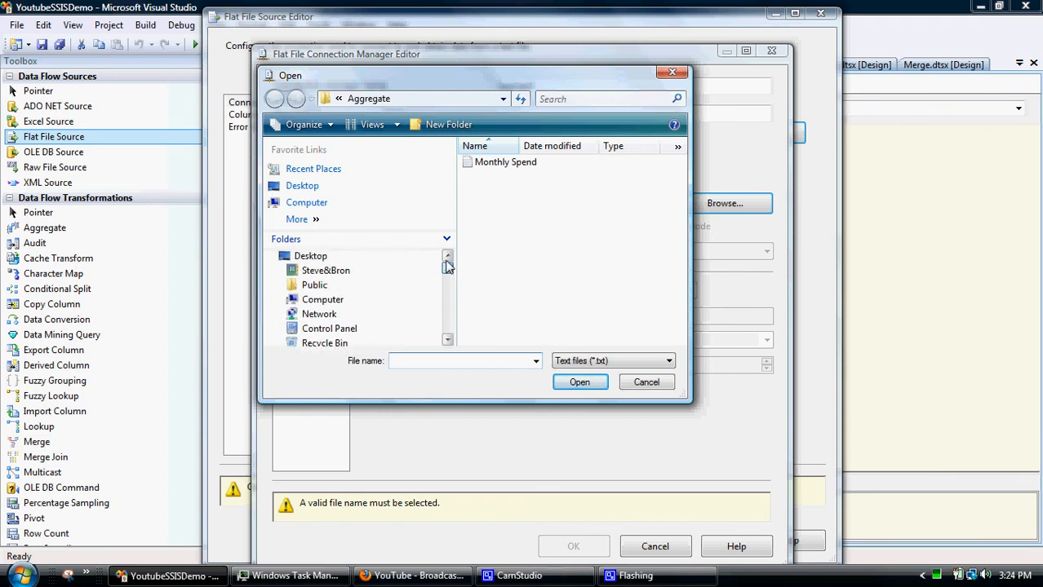
{"action": "scroll", "scroll_direction": "down", "scroll_amount": 3}
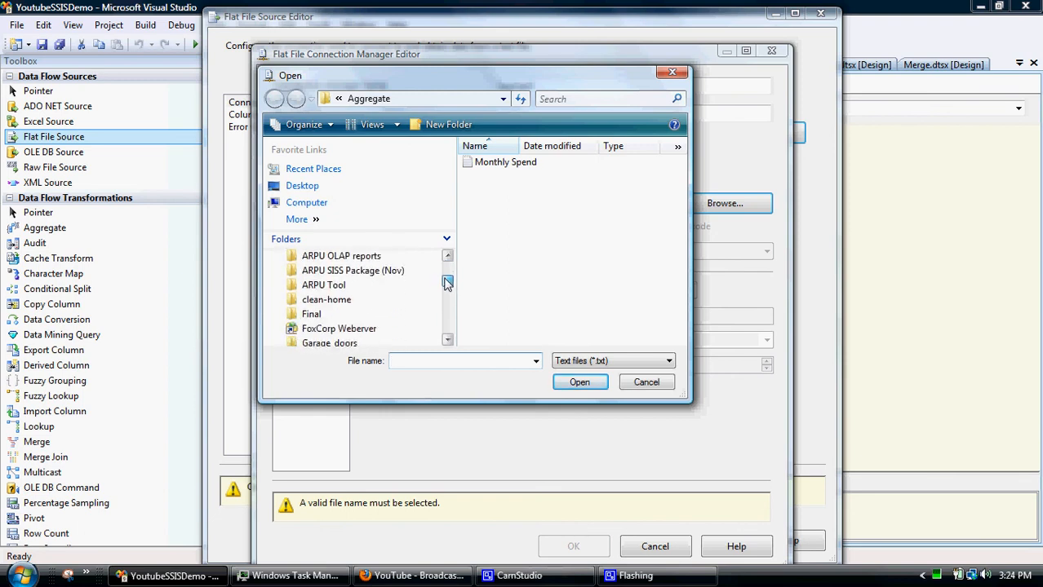
{"action": "scroll", "scroll_direction": "down", "scroll_amount": 3}
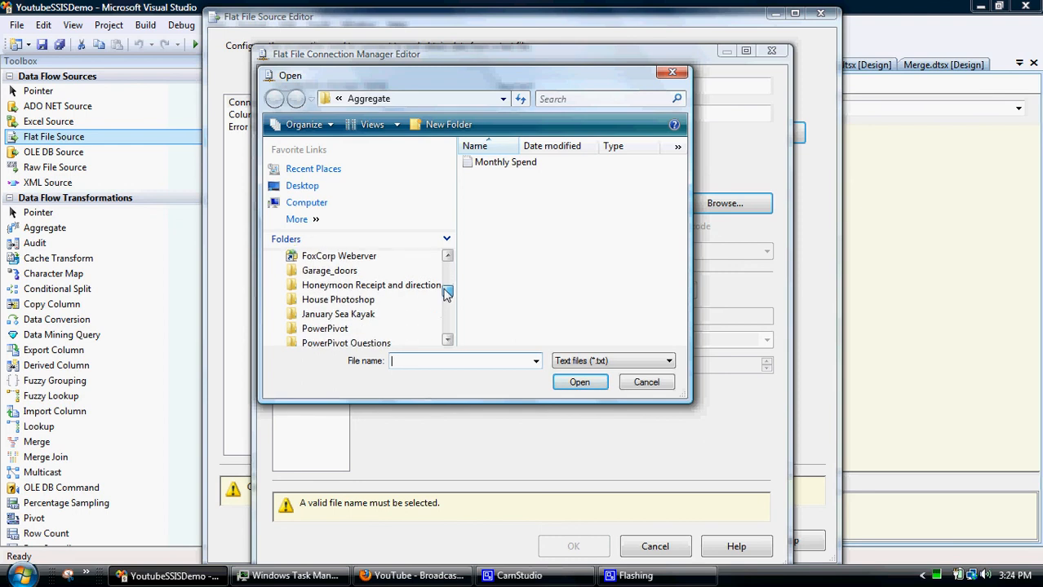
{"action": "scroll", "scroll_direction": "down", "scroll_amount": 3}
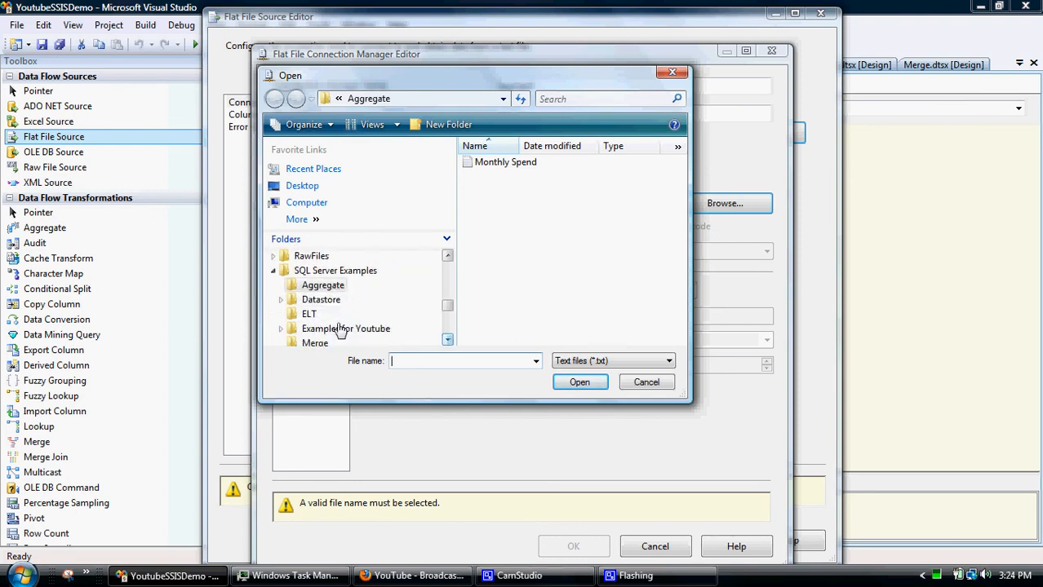
{"action": "double_click", "coordinate": [308, 313]}
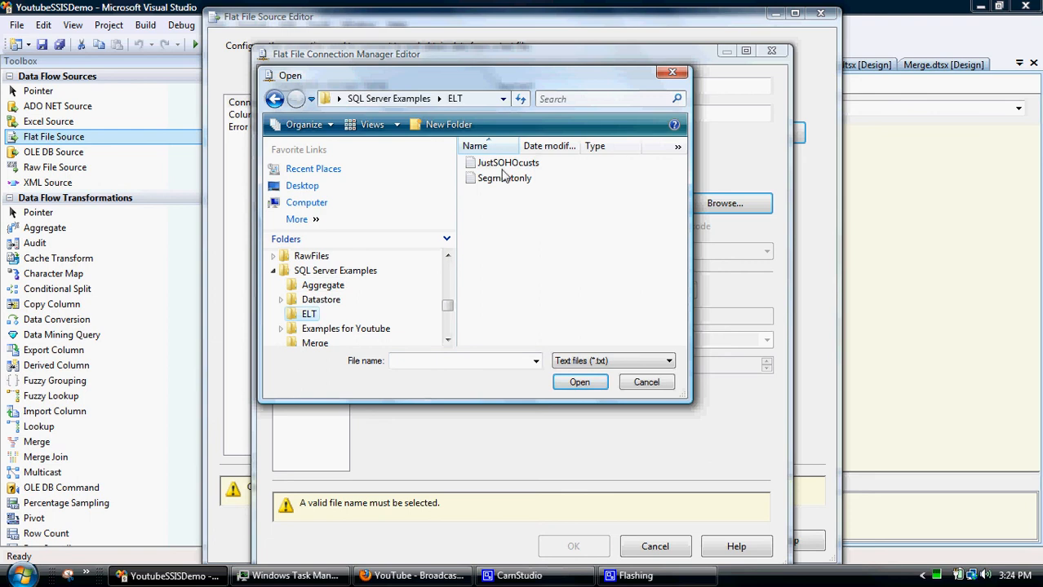
{"action": "left_click", "coordinate": [504, 178]}
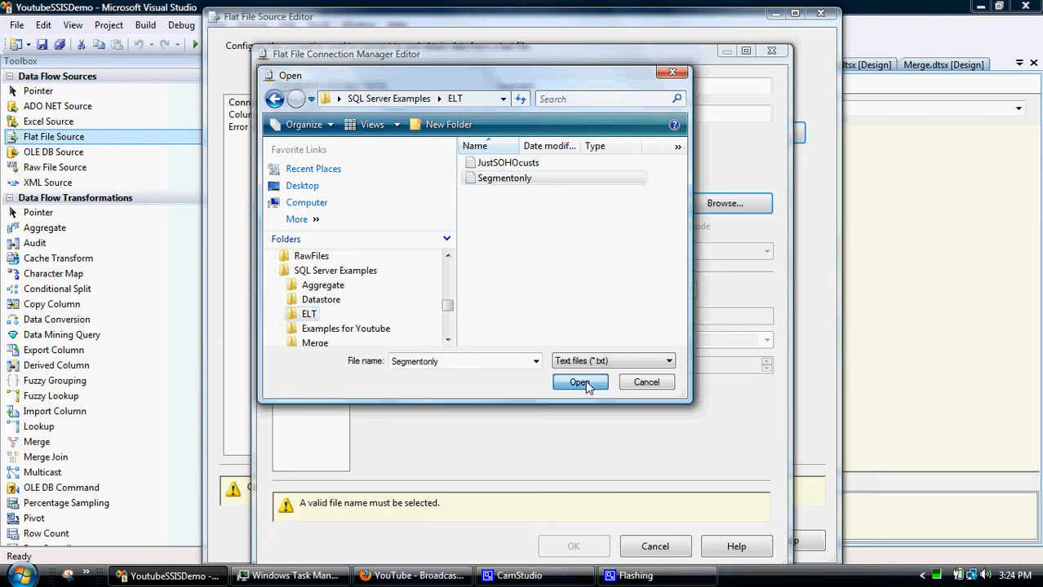
{"action": "left_click", "coordinate": [580, 382]}
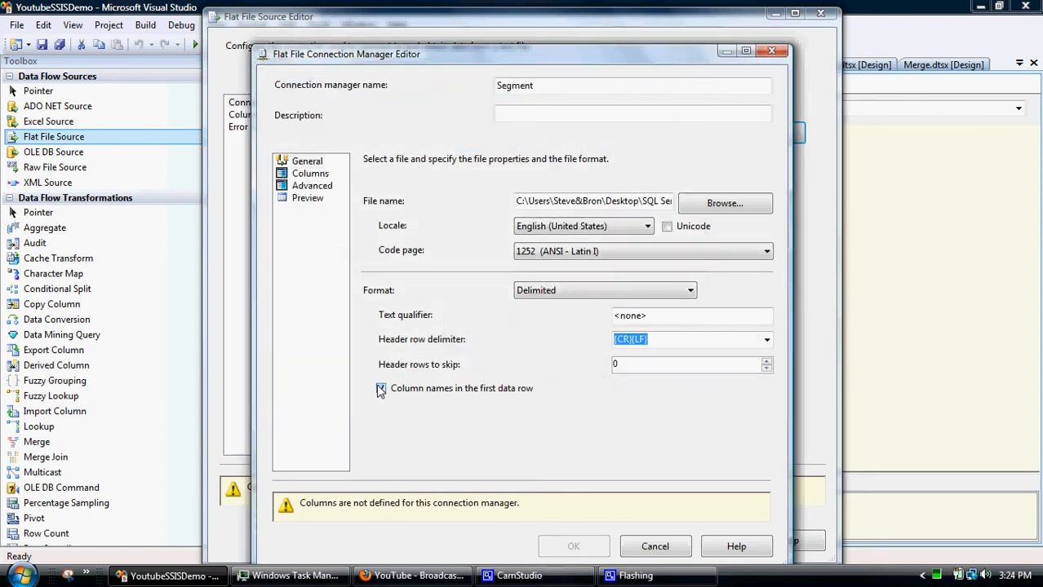
Use first-row column names, save the connection, and confirm Customer ID and Segment output columns.
{"action": "left_click", "coordinate": [310, 173]}
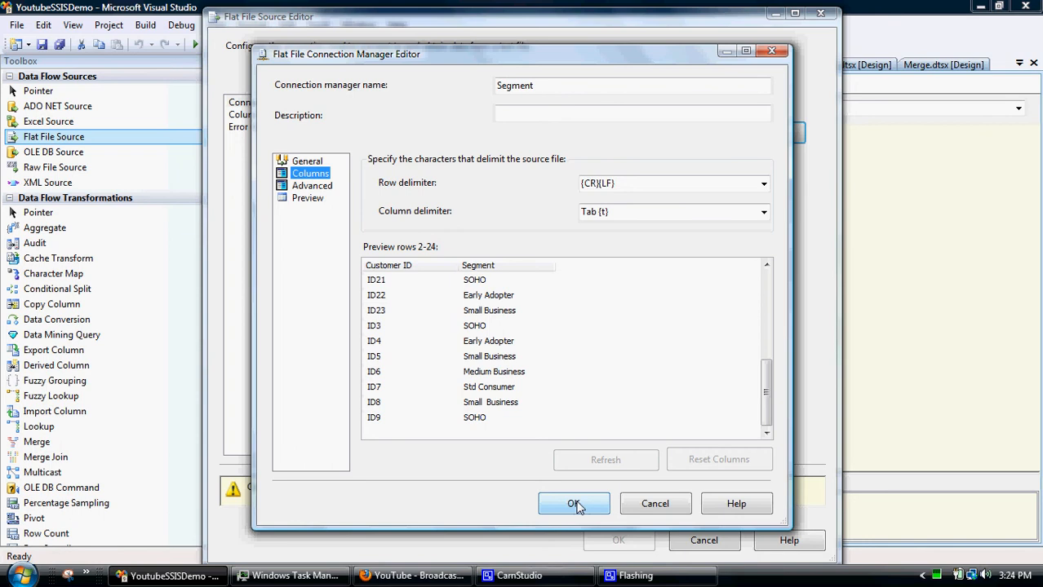
{"action": "left_click", "coordinate": [574, 503]}
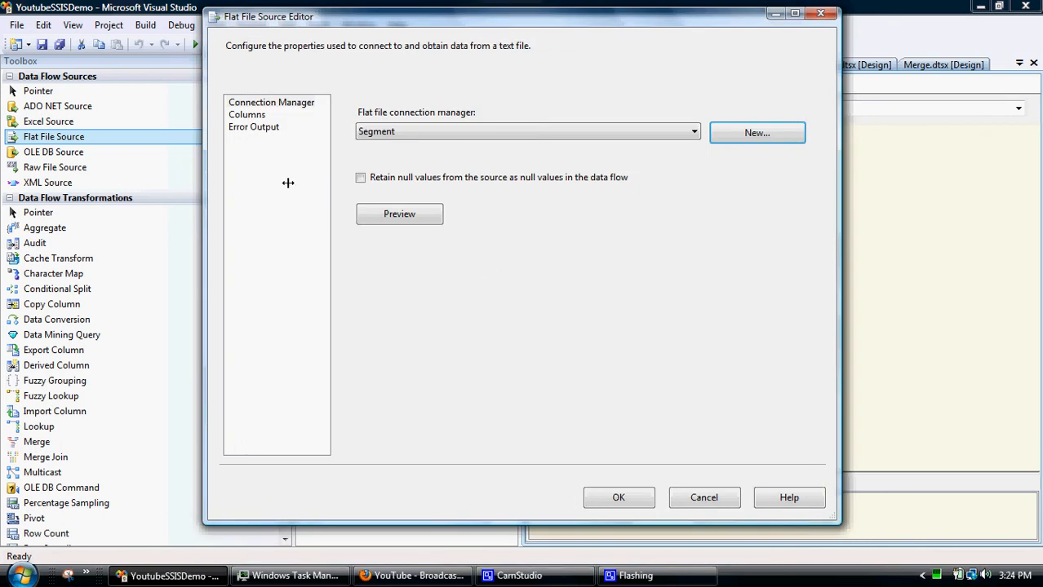
{"action": "left_click", "coordinate": [246, 114]}
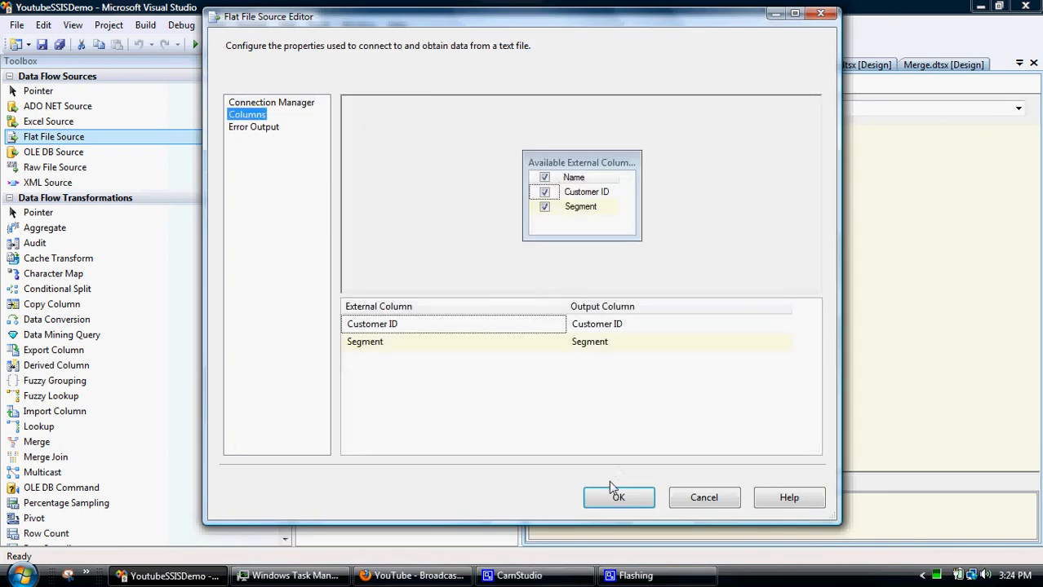
{"action": "left_click", "coordinate": [618, 498]}
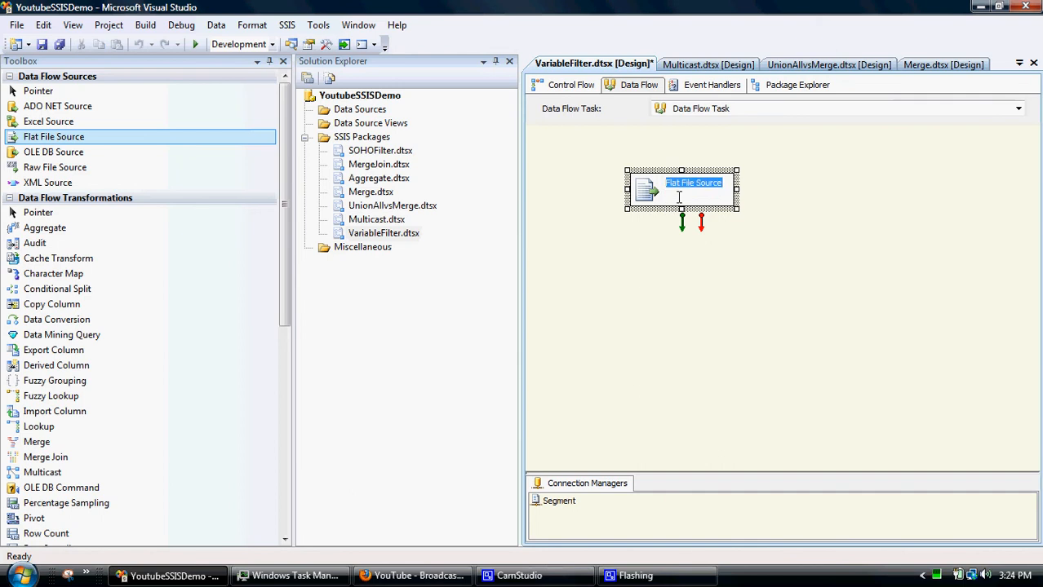
Rename the Flat File Source component to Segment.
{"action": "type", "text": "Segment"}
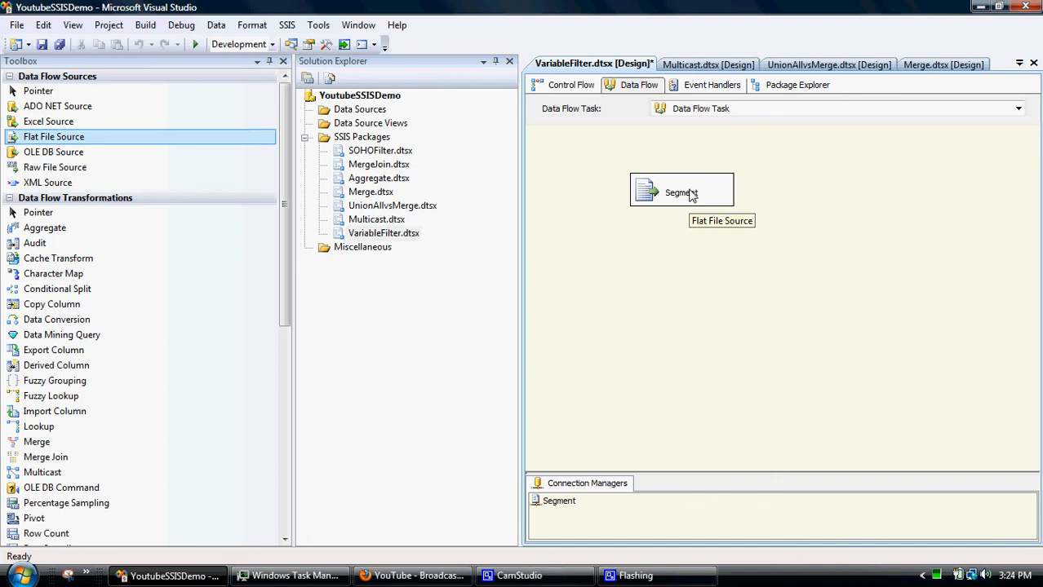
{"action": "mouse_move", "coordinate": [730, 219]}
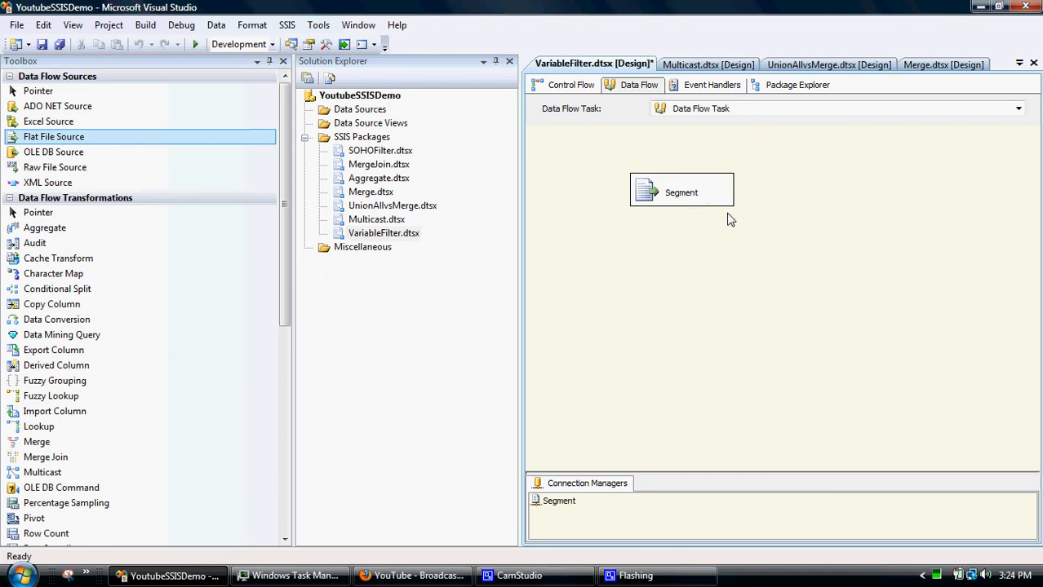
{"action": "mouse_move", "coordinate": [736, 259]}
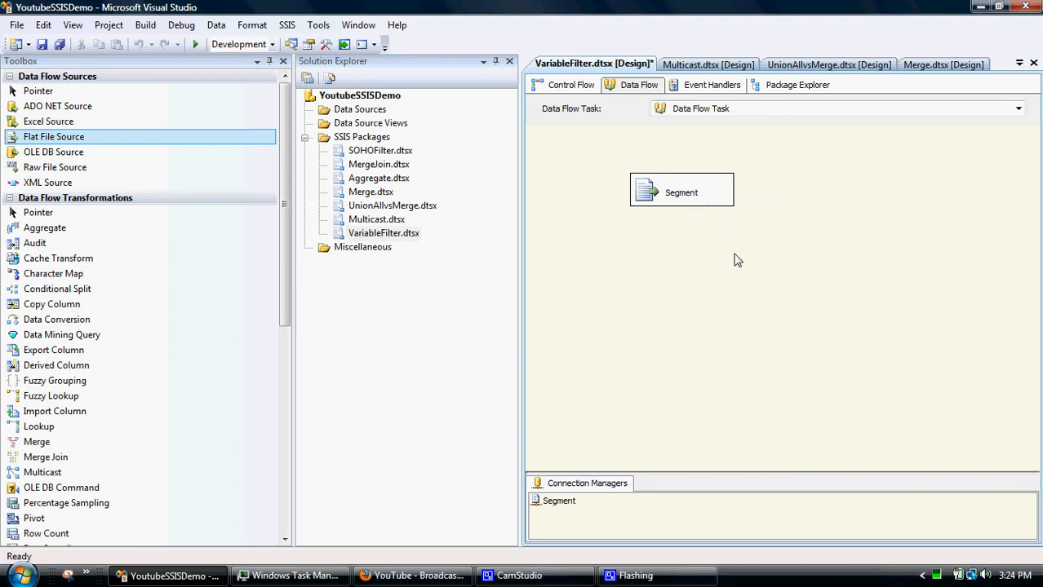
{"action": "mouse_move", "coordinate": [647, 308]}
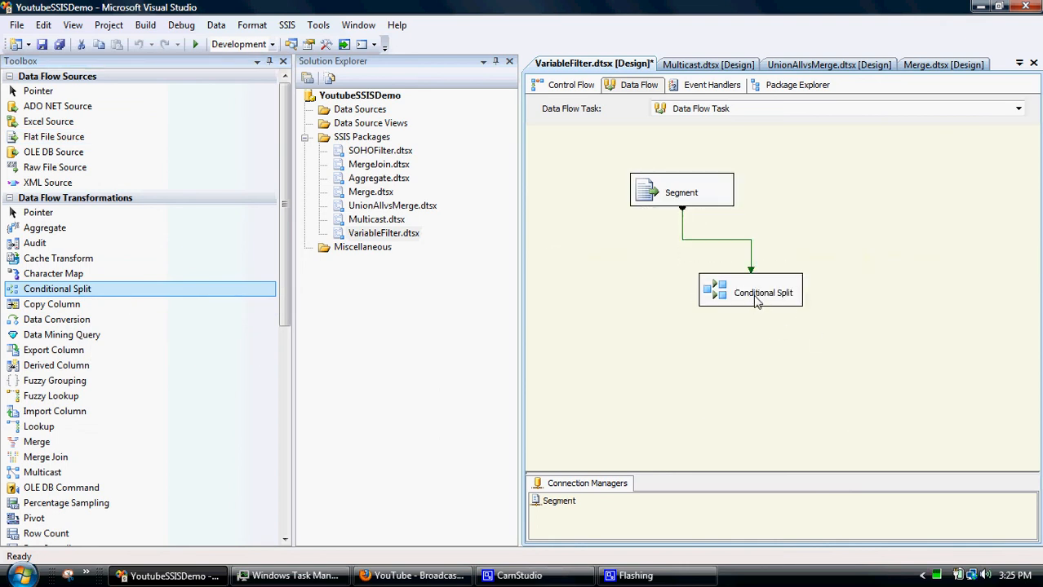
Add Conditional Split output SOHOSegement with condition [Segment]=="SOHO" and save it.
{"action": "double_click", "coordinate": [749, 292]}
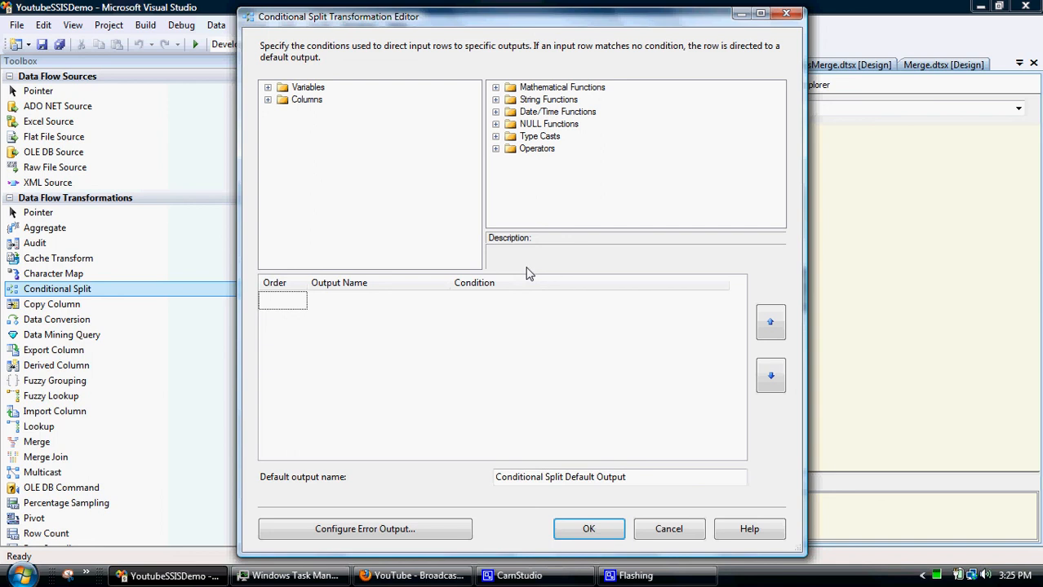
{"action": "left_click", "coordinate": [571, 299]}
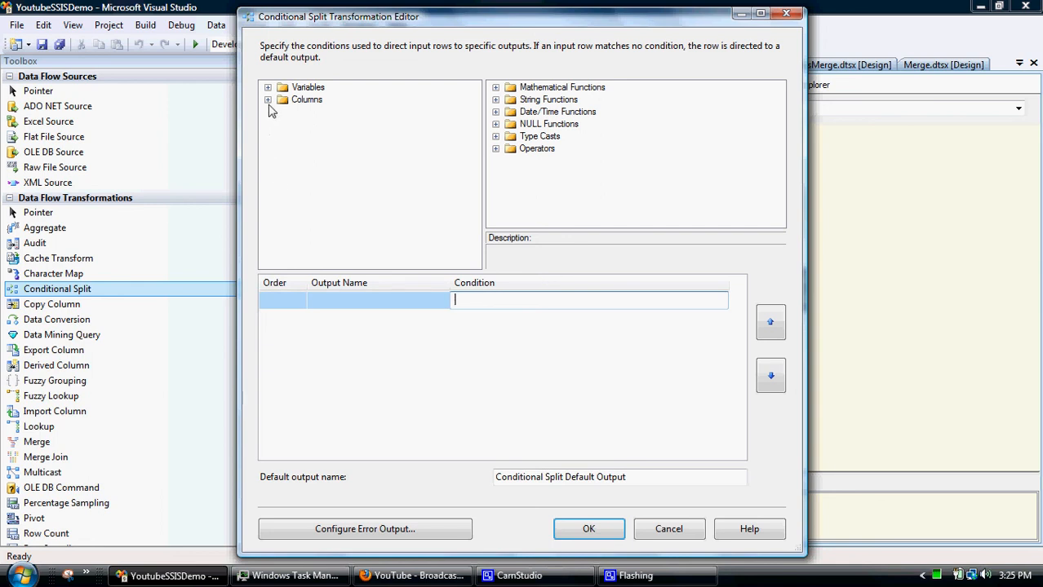
{"action": "left_click", "coordinate": [268, 99]}
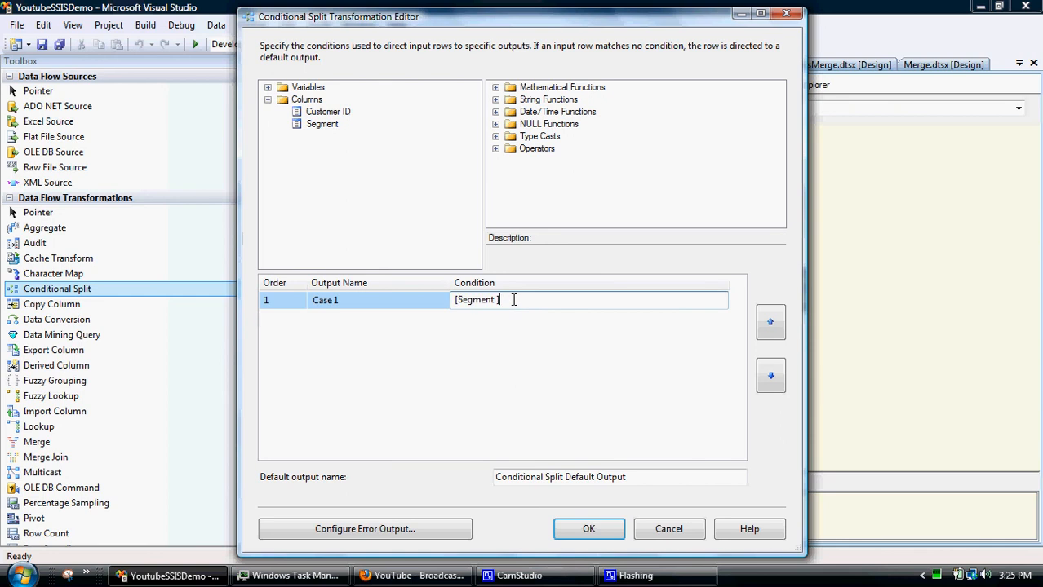
{"action": "type", "text": "==\"S"}
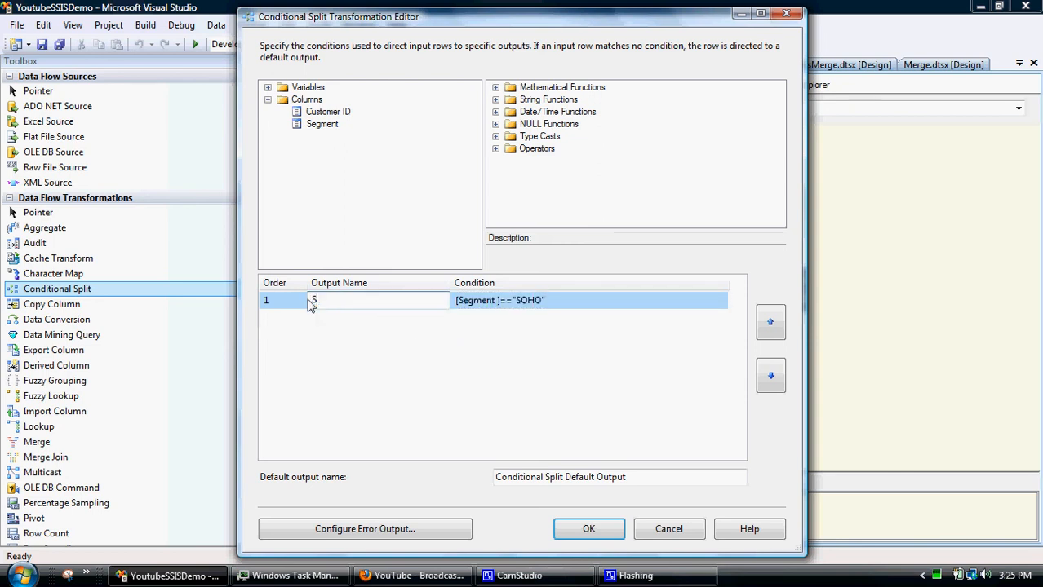
{"action": "type", "text": "OHOSegement"}
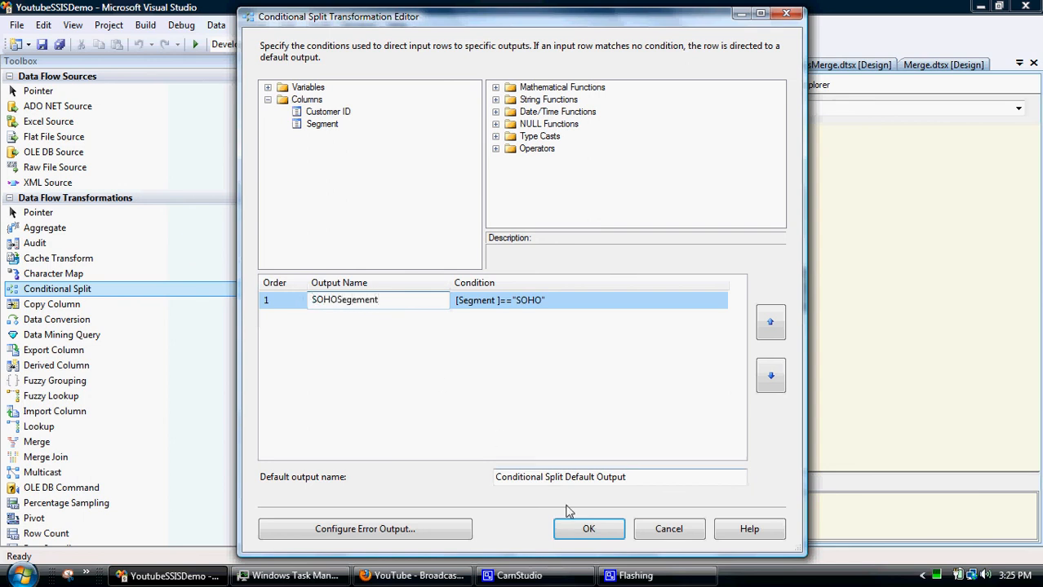
{"action": "left_click", "coordinate": [588, 529]}
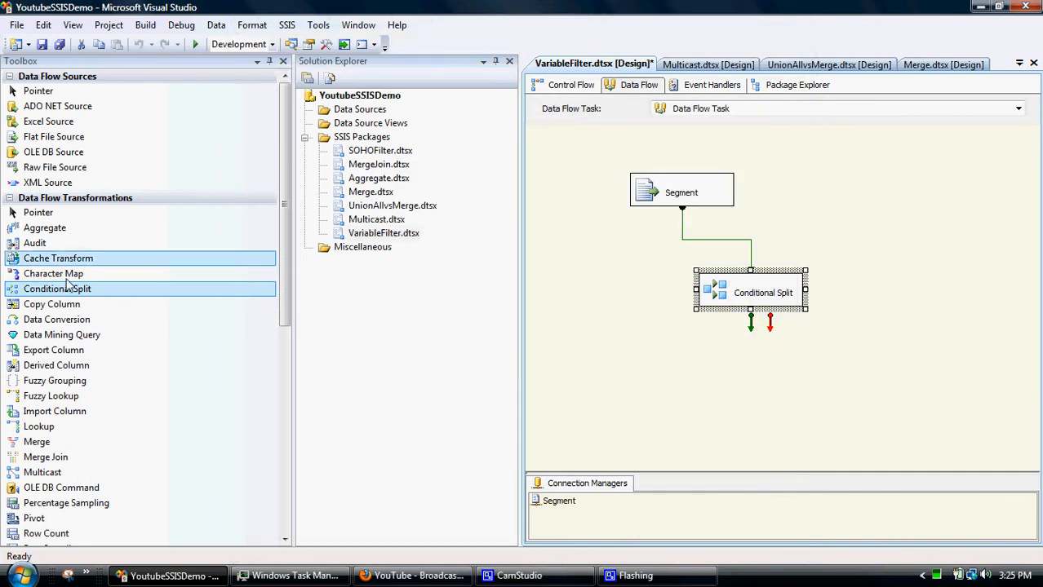
{"action": "mouse_move", "coordinate": [62, 334]}
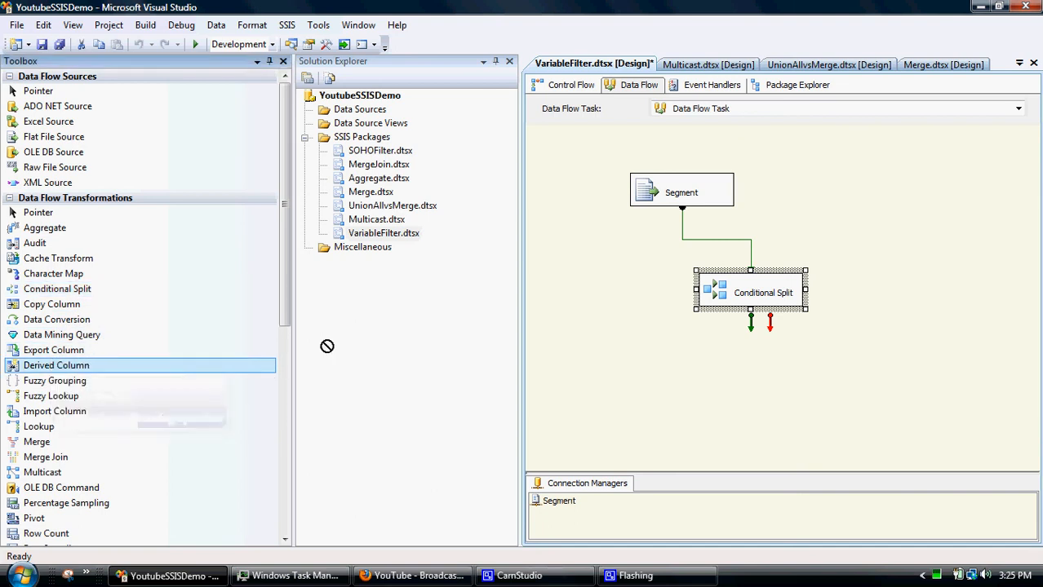
Add a Derived Column and connect the split's SOHOSegement output to it.
{"action": "left_click_drag", "start_coordinate": [56, 364], "coordinate": [826, 381]}
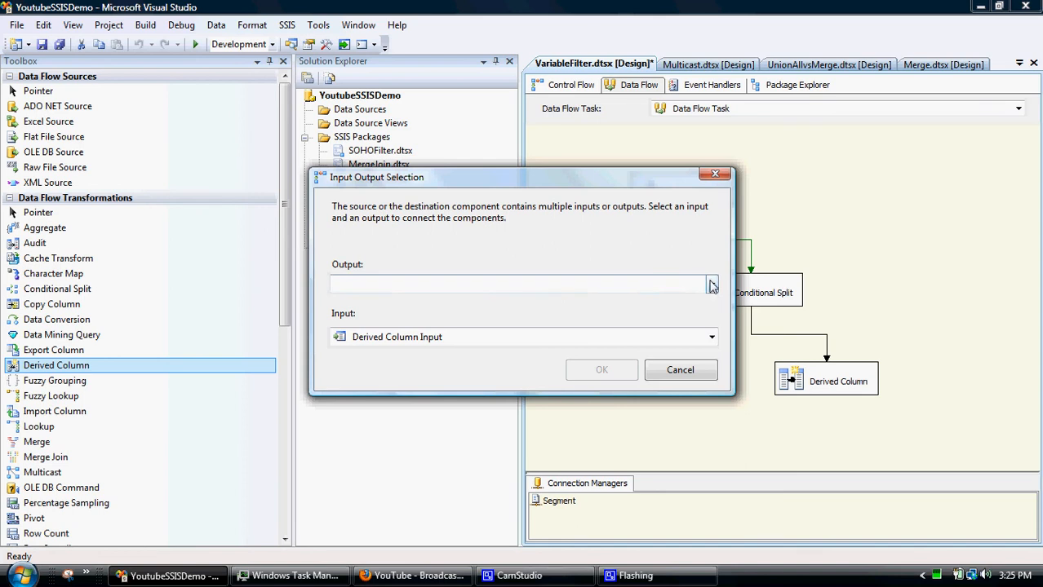
{"action": "left_click", "coordinate": [710, 284]}
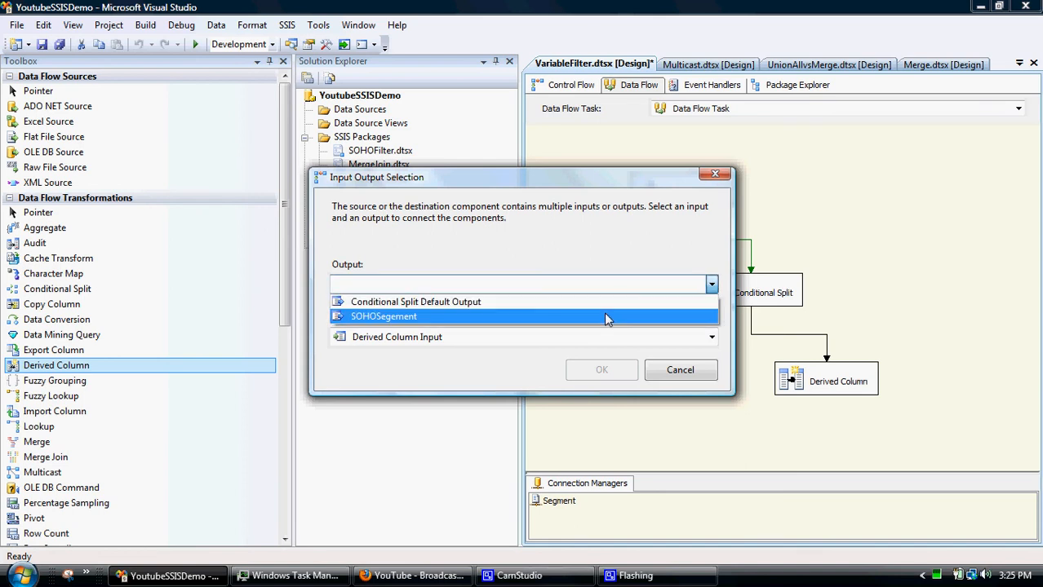
{"action": "left_click", "coordinate": [383, 316]}
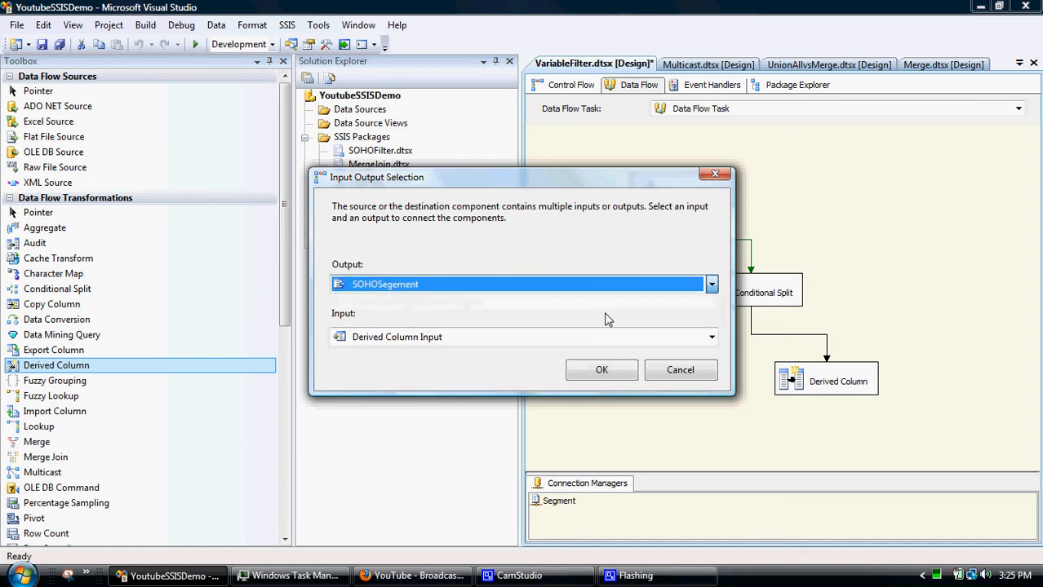
{"action": "left_click", "coordinate": [601, 369]}
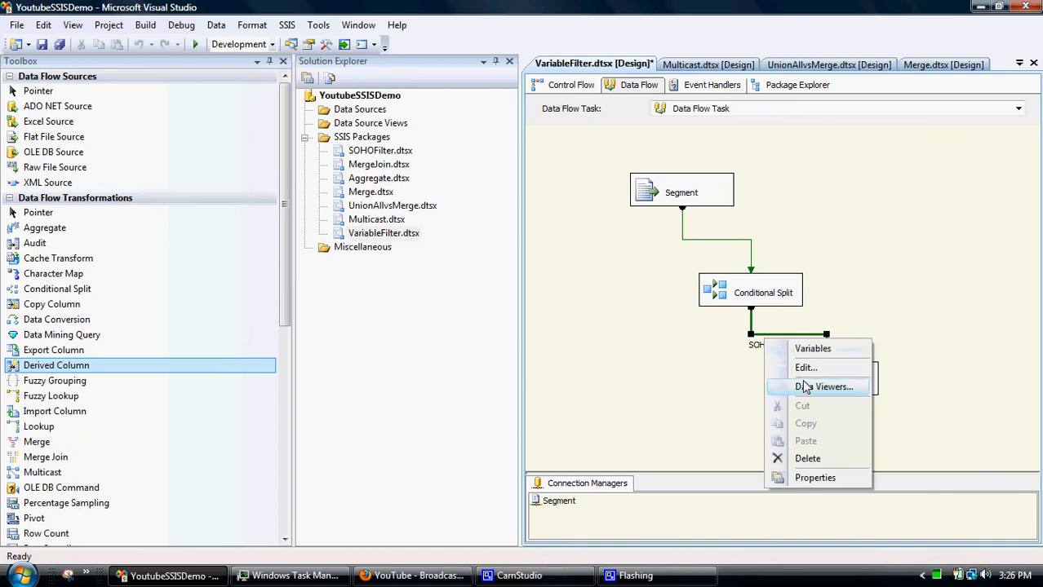
Add grid data viewer 'SOHOSegement Data Viewer 1' to the SOHOSegement path.
{"action": "left_click", "coordinate": [824, 387]}
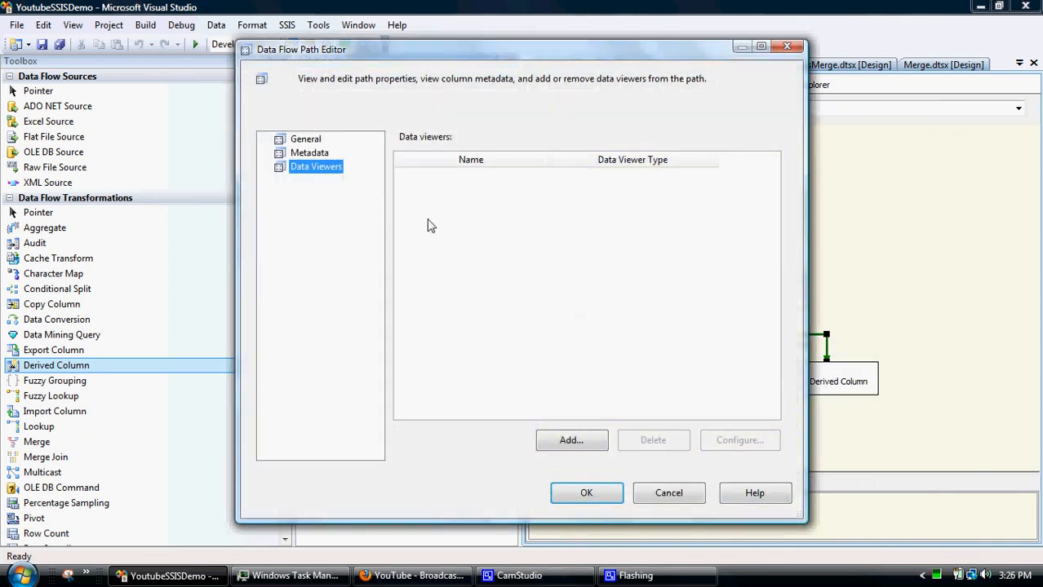
{"action": "left_click", "coordinate": [571, 440]}
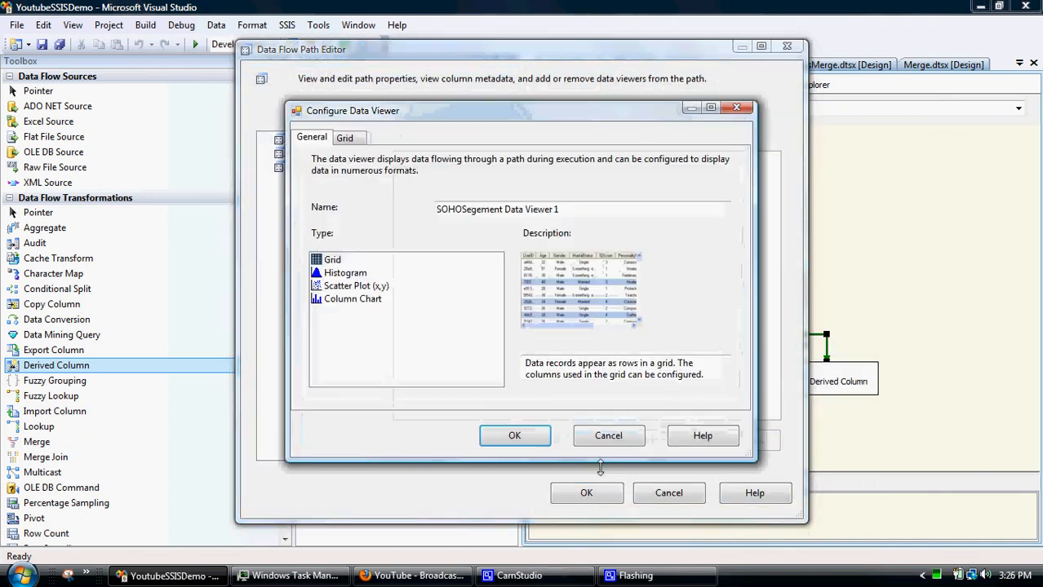
{"action": "left_click", "coordinate": [514, 434]}
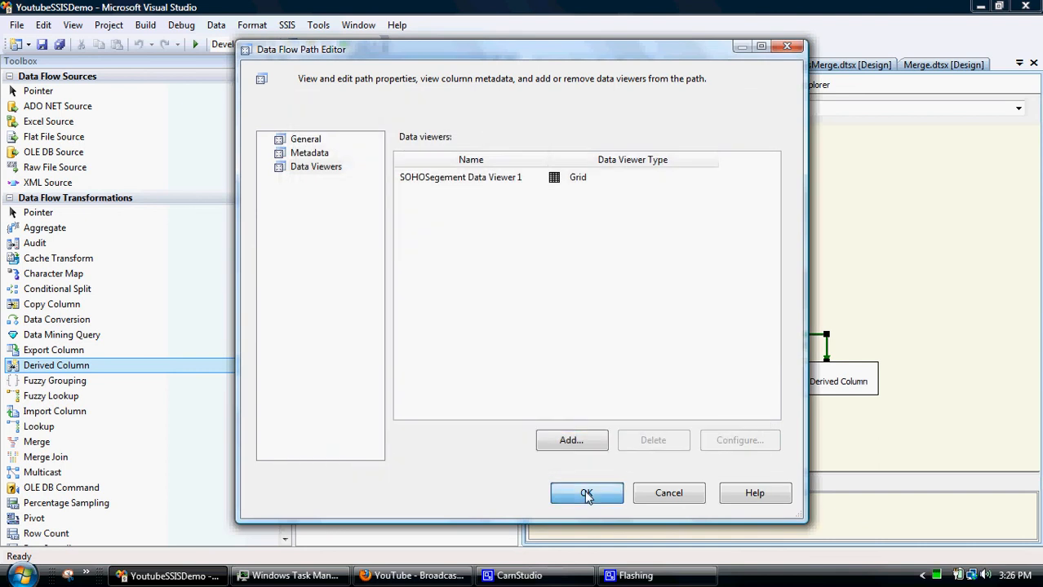
{"action": "left_click", "coordinate": [586, 493]}
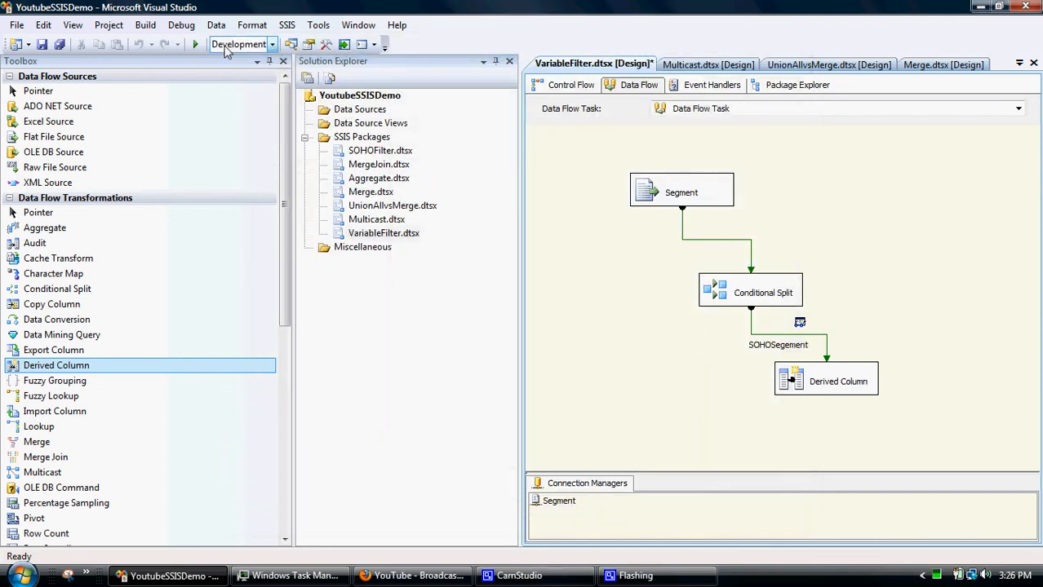
Run the package to view the four SOHO rows: ID15, ID21, ID3 and ID9.
{"action": "left_click", "coordinate": [194, 44]}
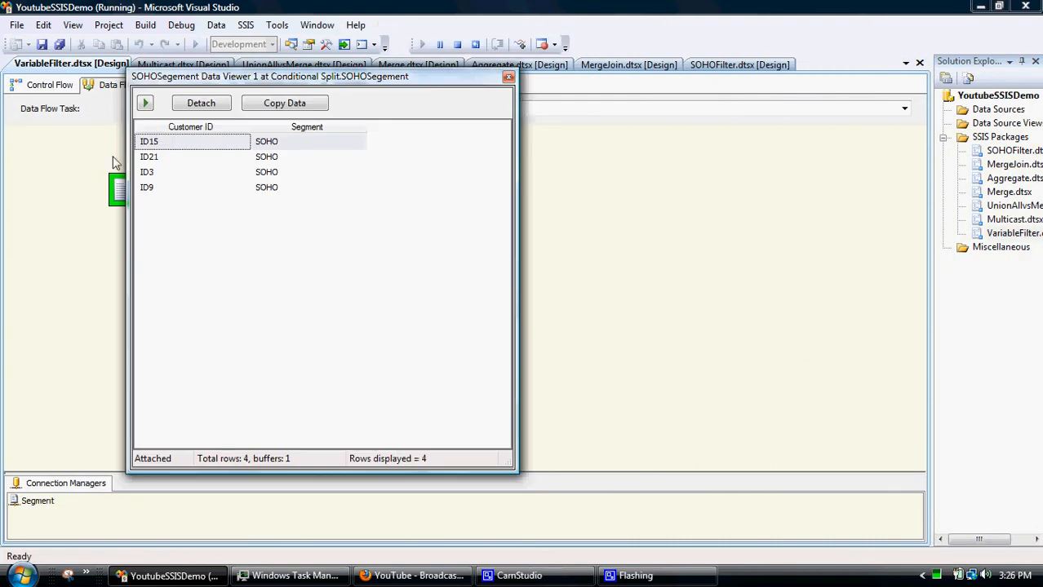
{"action": "mouse_move", "coordinate": [347, 86]}
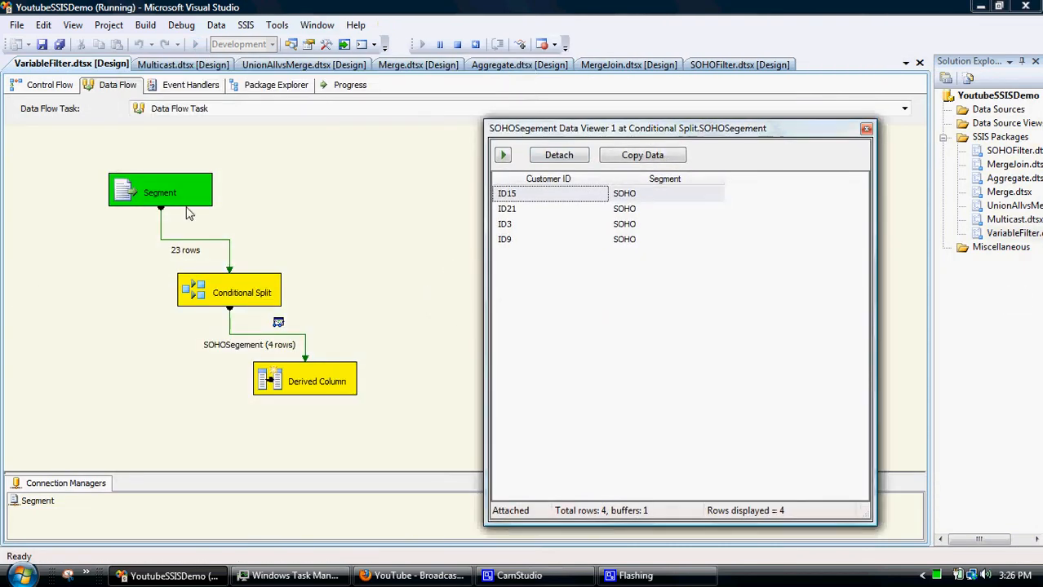
{"action": "mouse_move", "coordinate": [212, 252]}
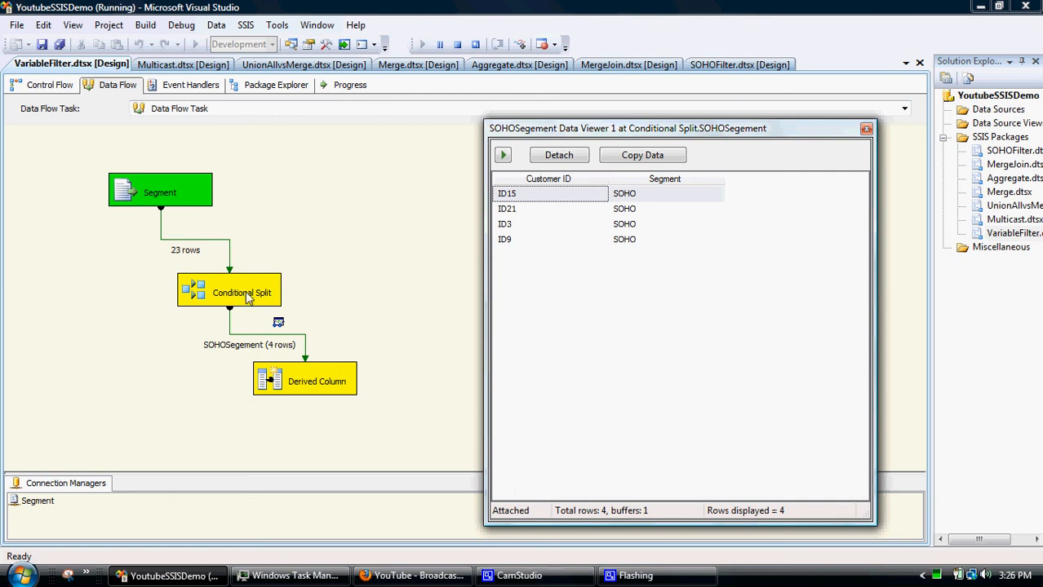
{"action": "mouse_move", "coordinate": [770, 183]}
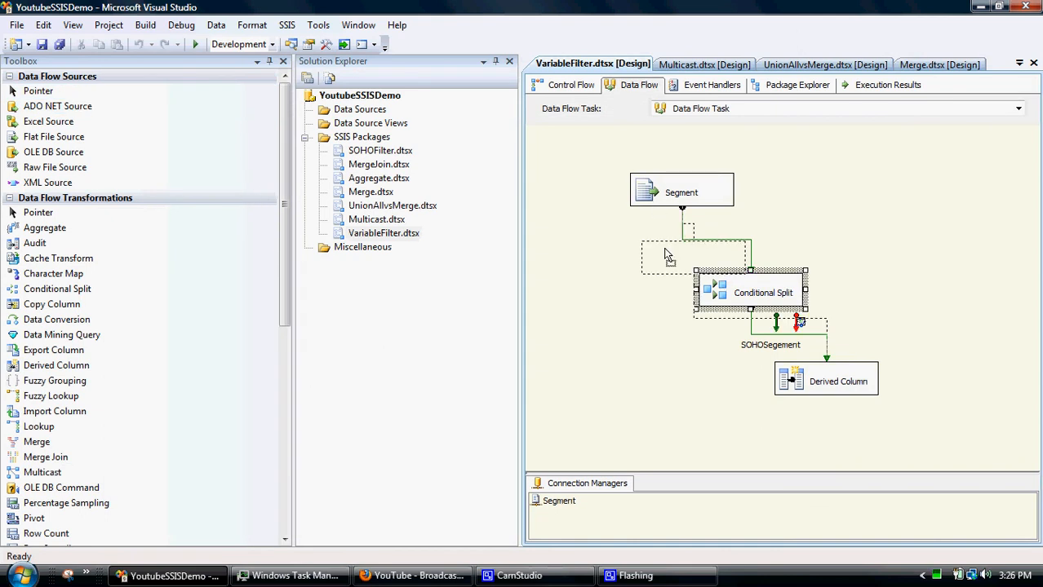
{"action": "left_click_drag", "start_coordinate": [751, 292], "coordinate": [691, 265]}
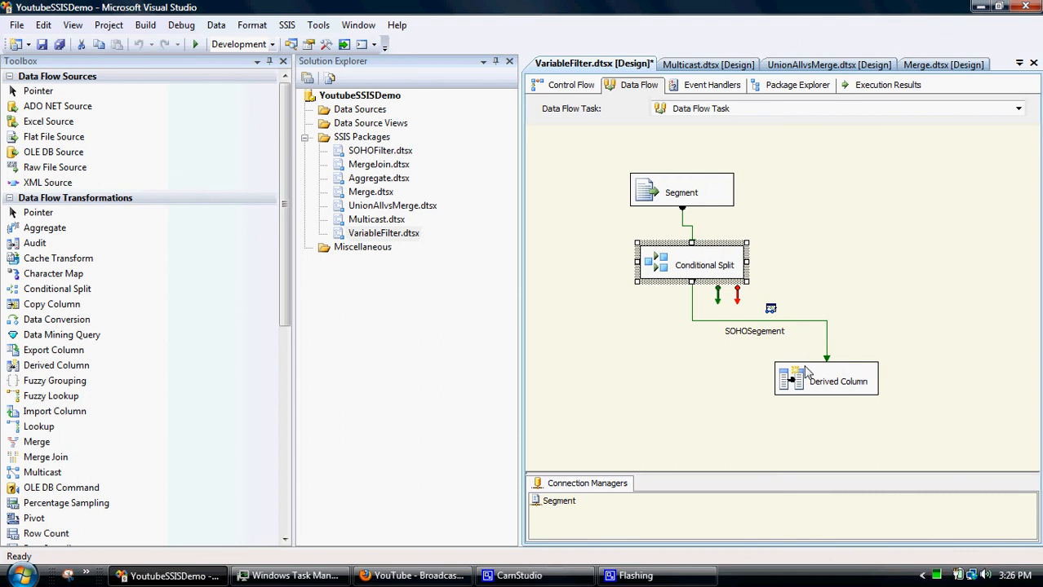
{"action": "left_click_drag", "start_coordinate": [825, 379], "coordinate": [696, 347]}
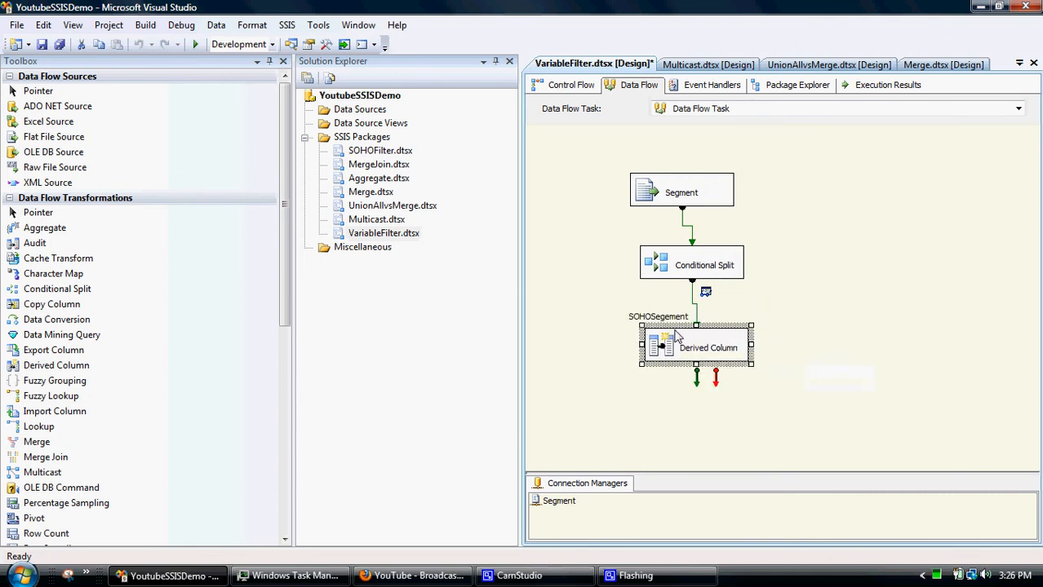
{"action": "mouse_move", "coordinate": [708, 348]}
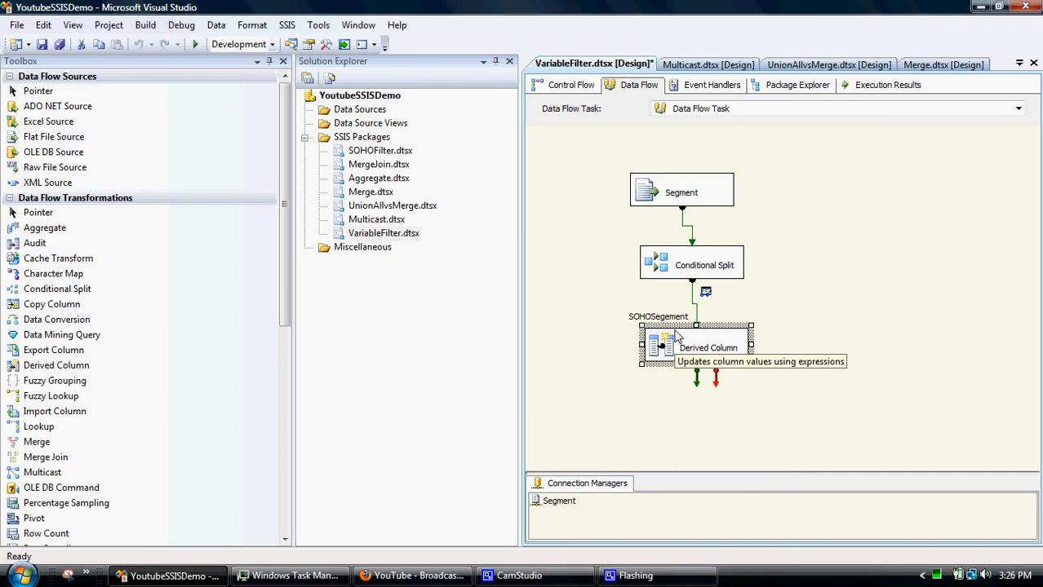
{"action": "mouse_move", "coordinate": [816, 290]}
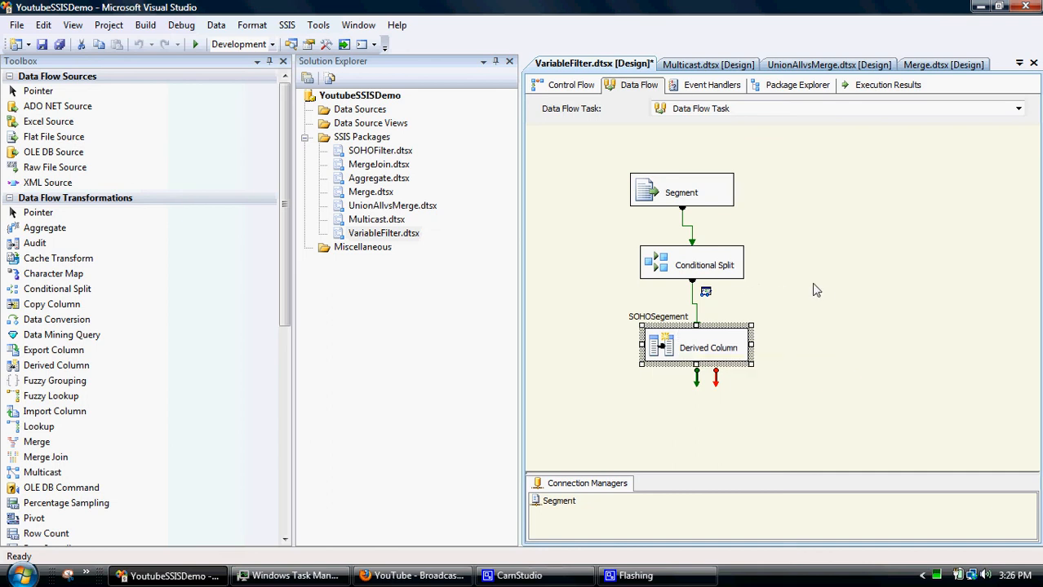
{"action": "left_click", "coordinate": [786, 187]}
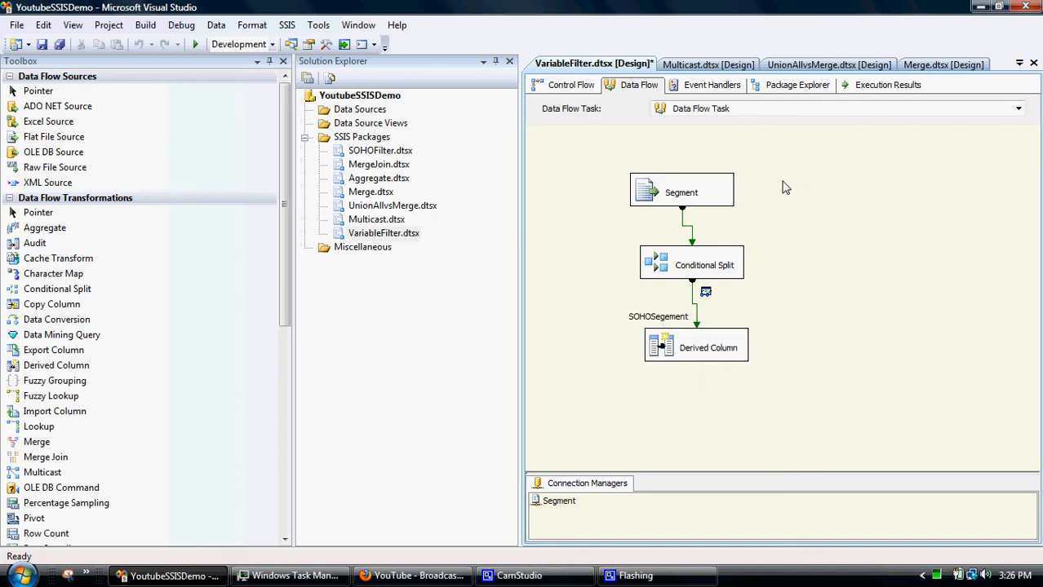
{"action": "mouse_move", "coordinate": [767, 167]}
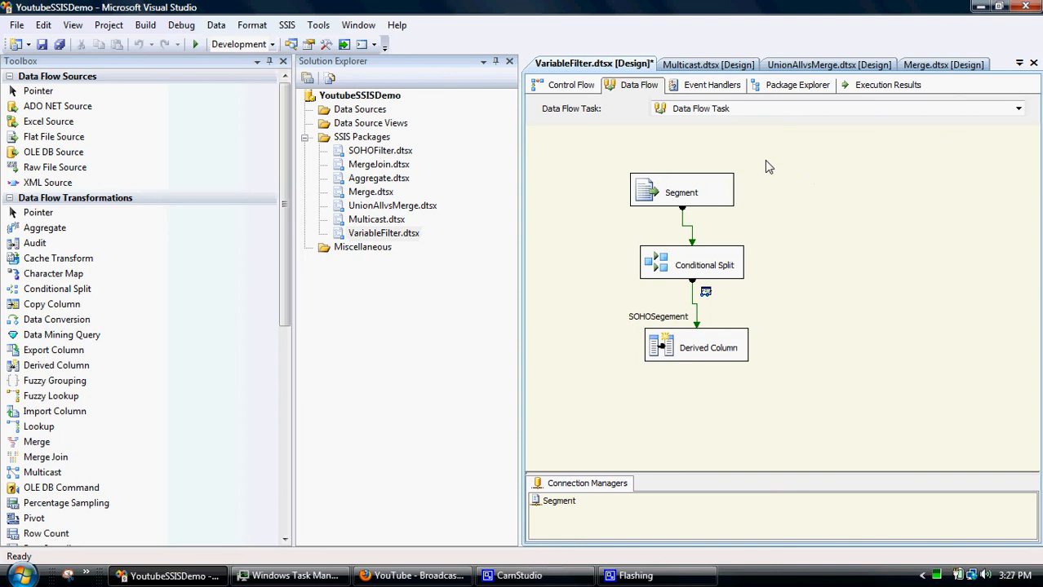
Open the Variables window and add a new variable named Segment.
{"action": "right_click", "coordinate": [766, 167]}
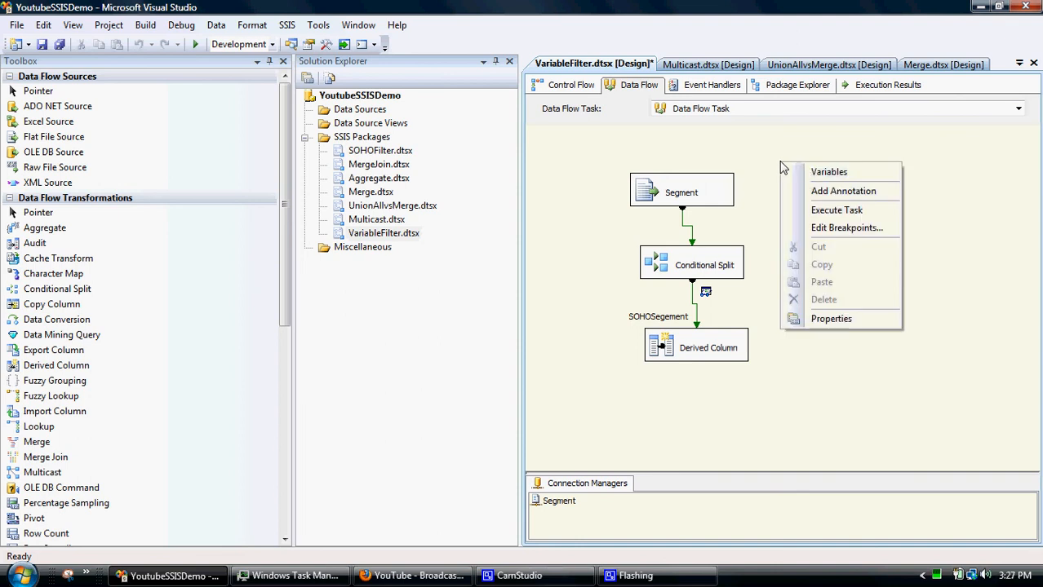
{"action": "left_click", "coordinate": [828, 171]}
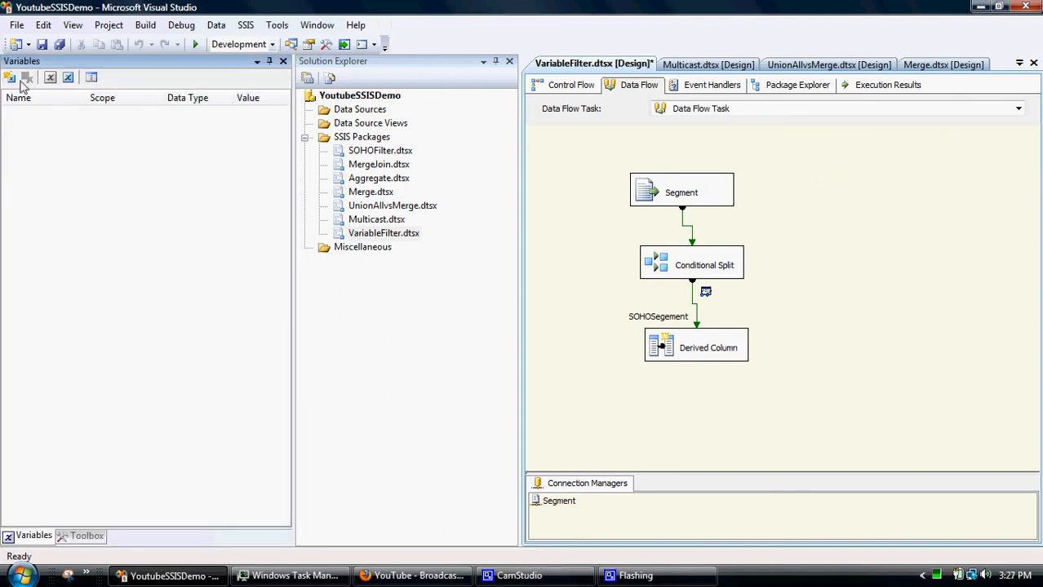
{"action": "mouse_move", "coordinate": [10, 76]}
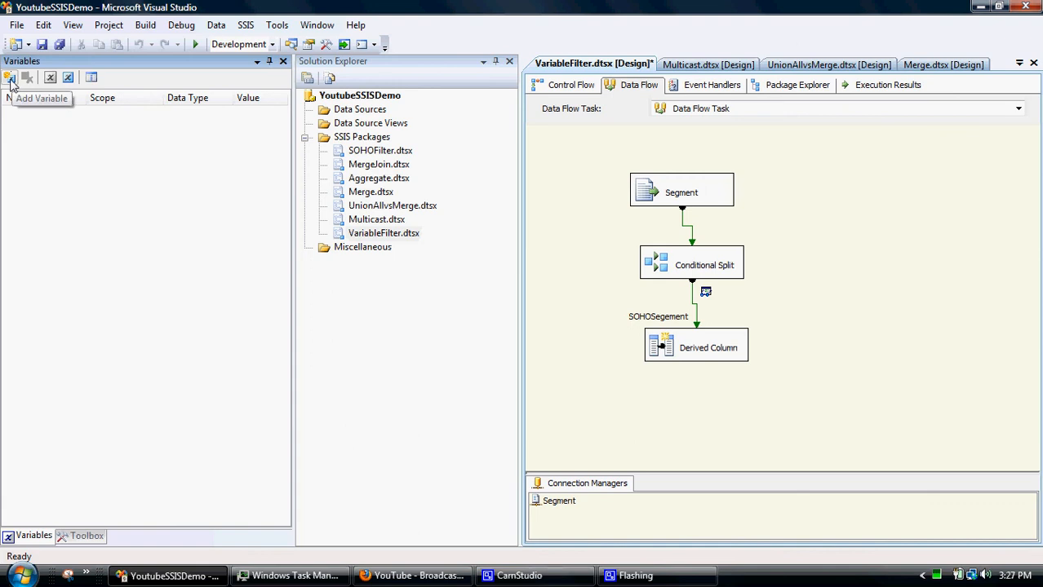
{"action": "left_click", "coordinate": [10, 77]}
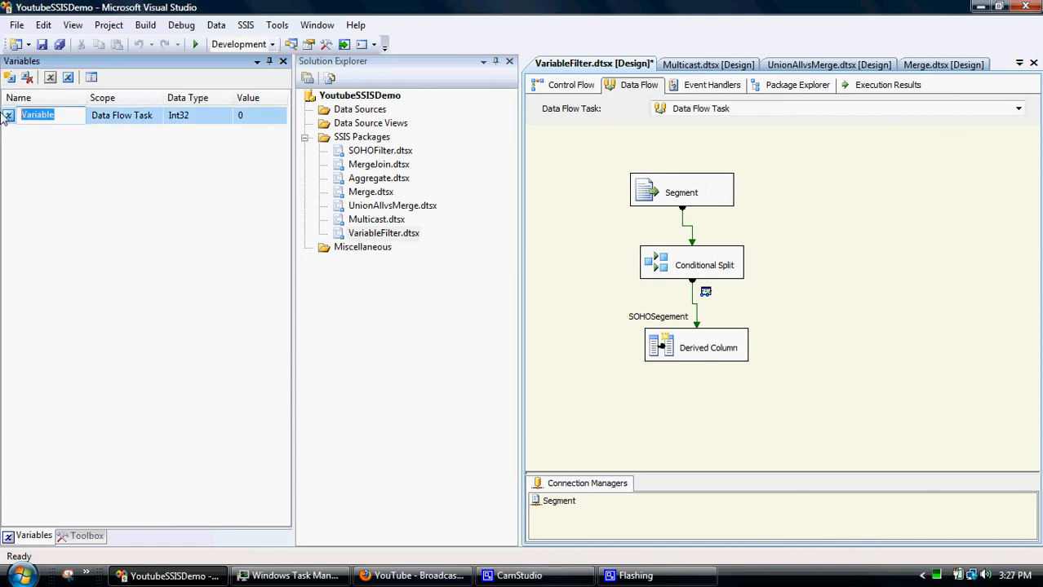
{"action": "type", "text": "Segement"}
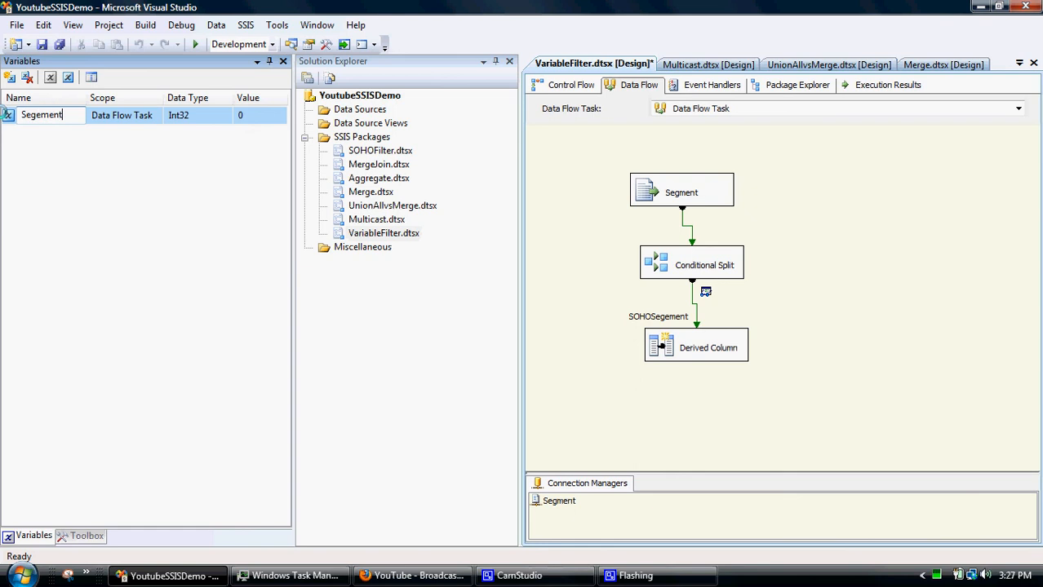
{"action": "key", "text": "Backspace"}
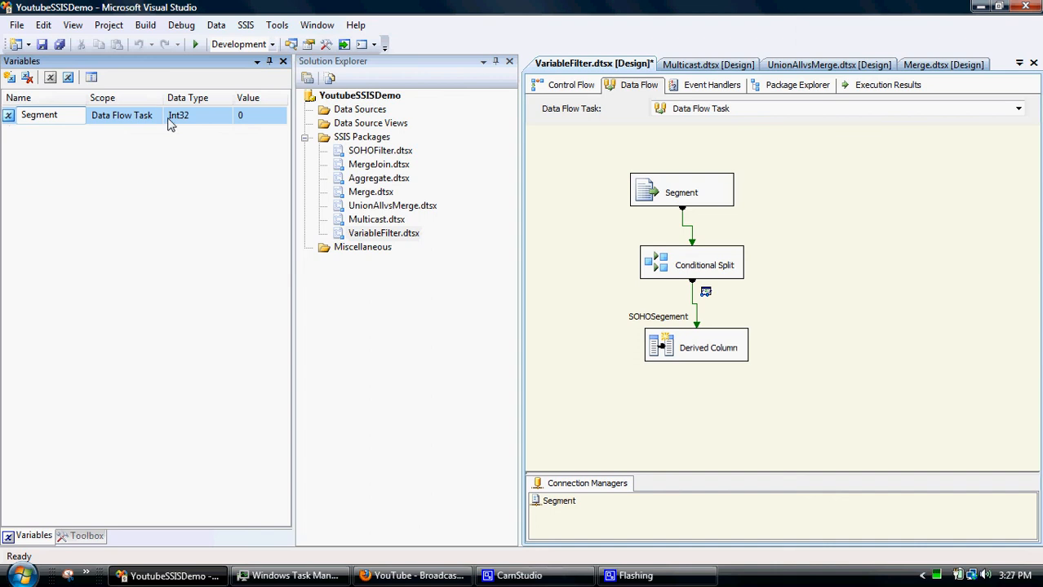
Set the Segment variable's data type to String and its value to SOHO.
{"action": "left_click", "coordinate": [226, 115]}
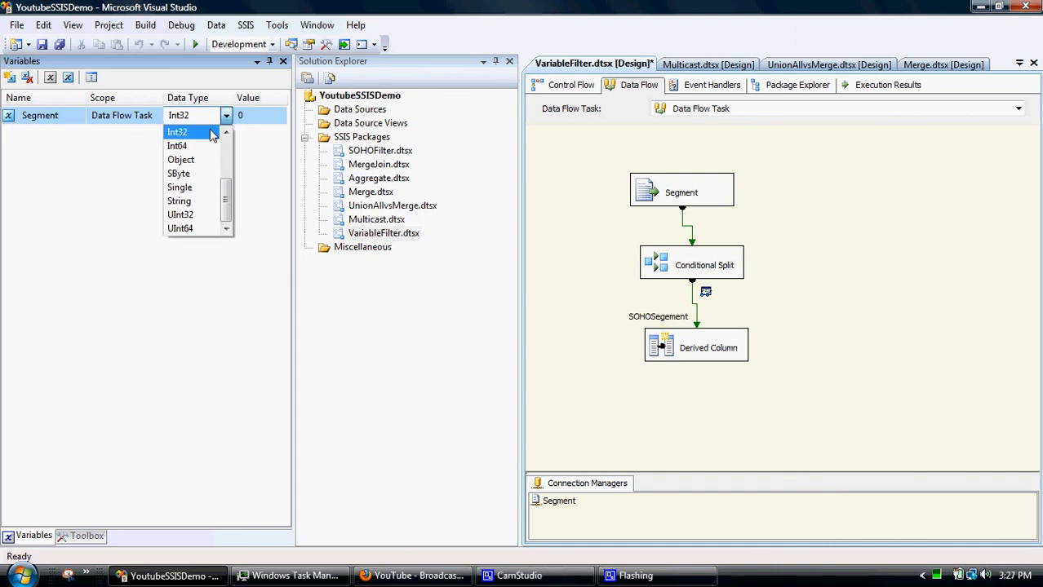
{"action": "left_click", "coordinate": [178, 200]}
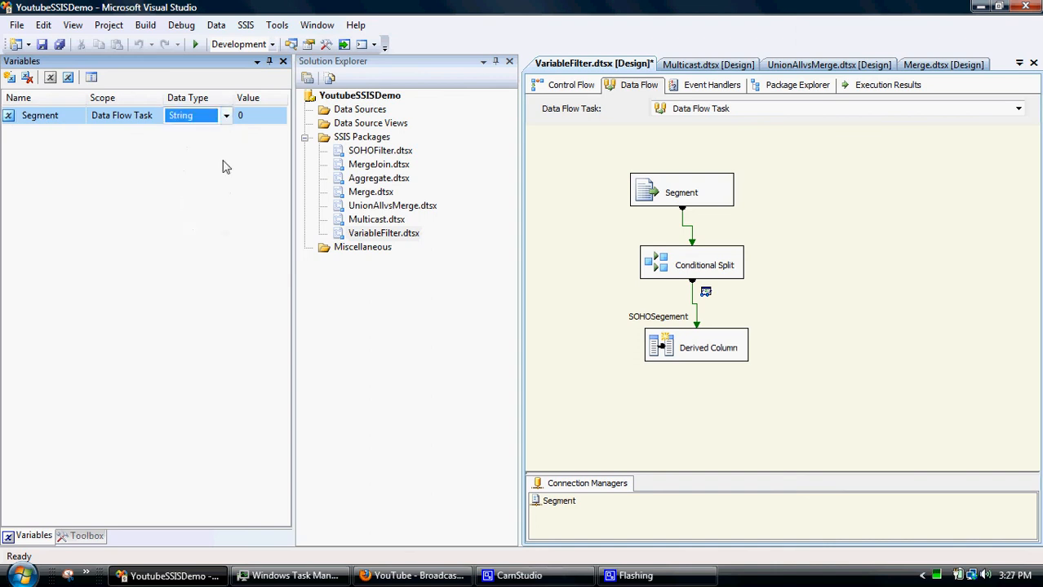
{"action": "left_click", "coordinate": [261, 115]}
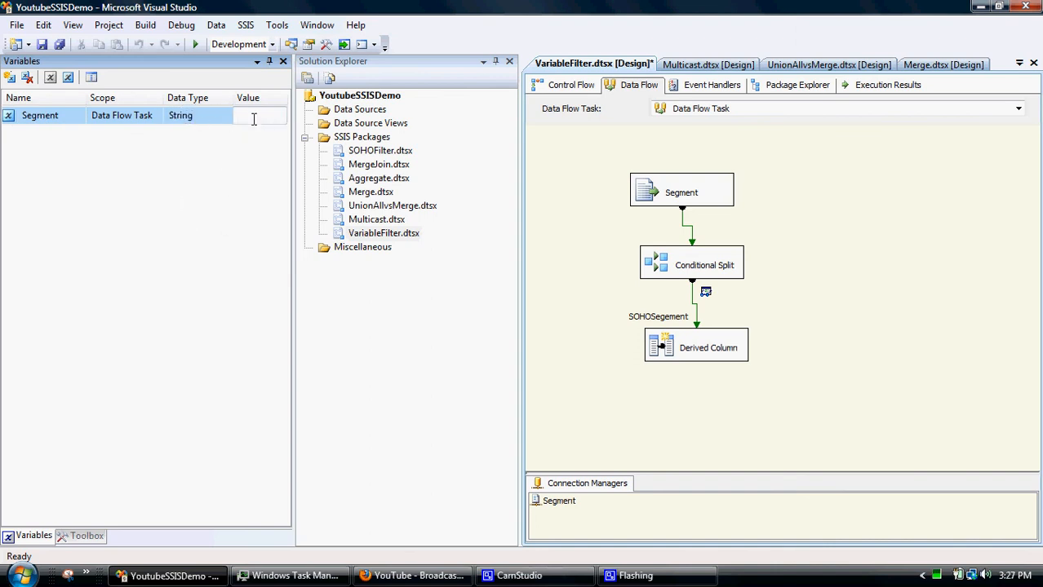
{"action": "type", "text": "OSHO"}
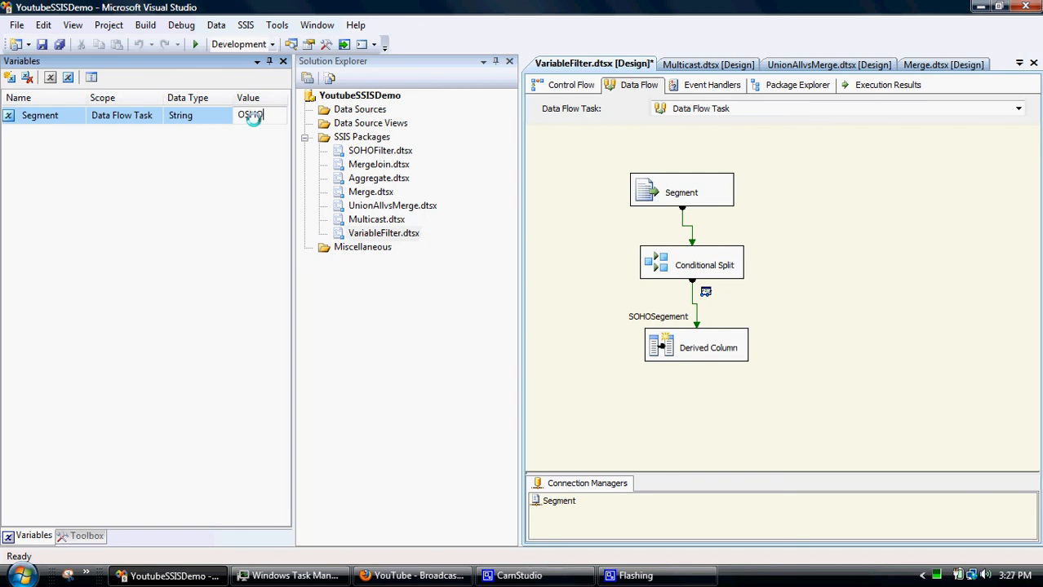
{"action": "type", "text": "S"}
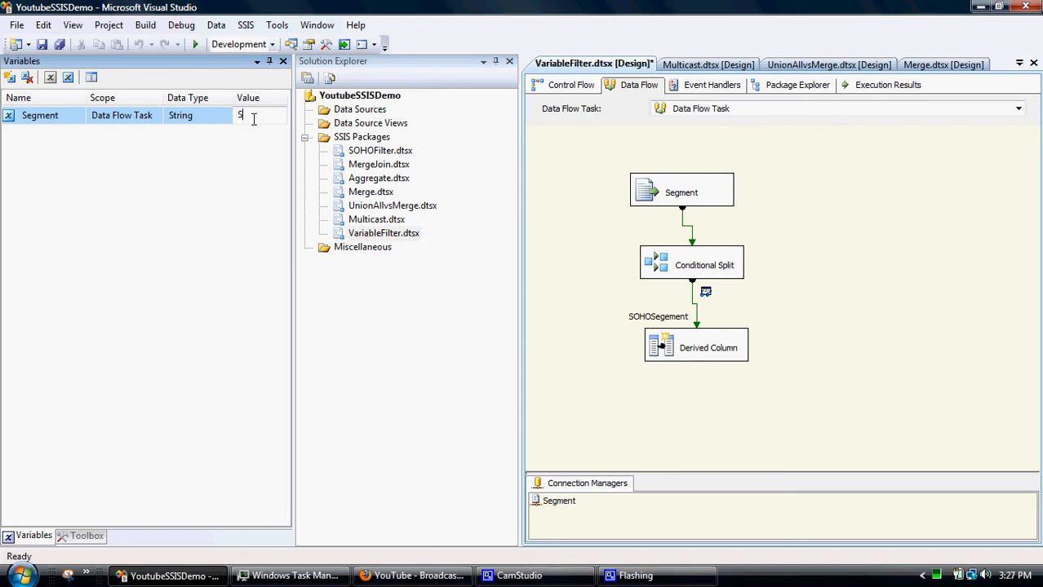
{"action": "type", "text": "OHO"}
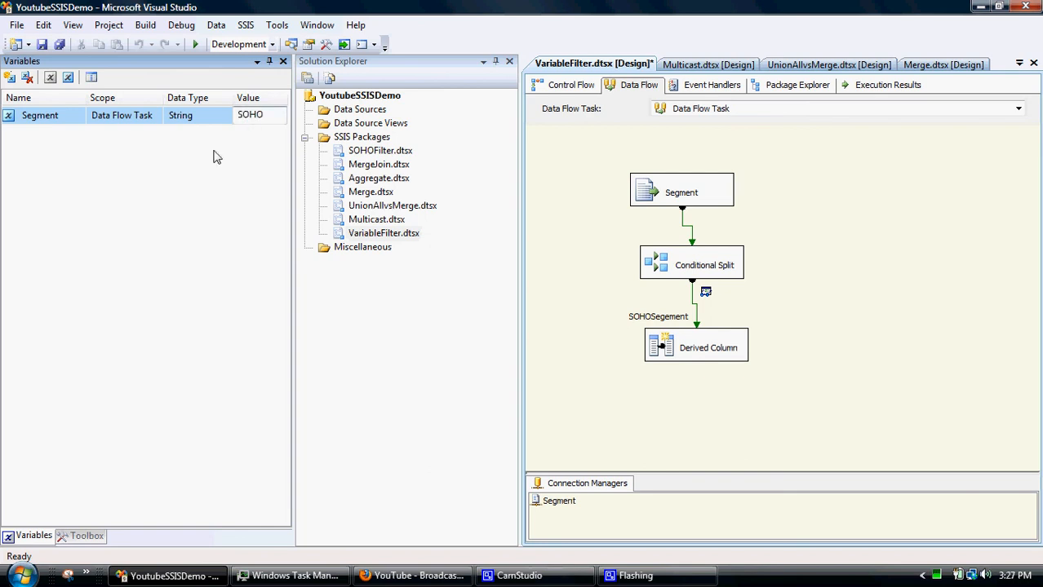
{"action": "left_click", "coordinate": [251, 114]}
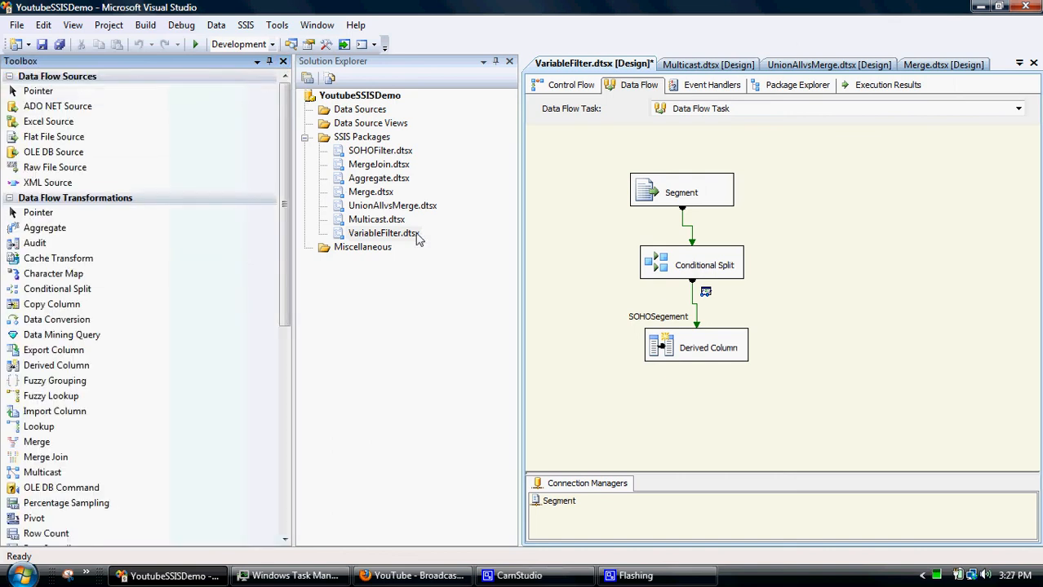
{"action": "double_click", "coordinate": [691, 264]}
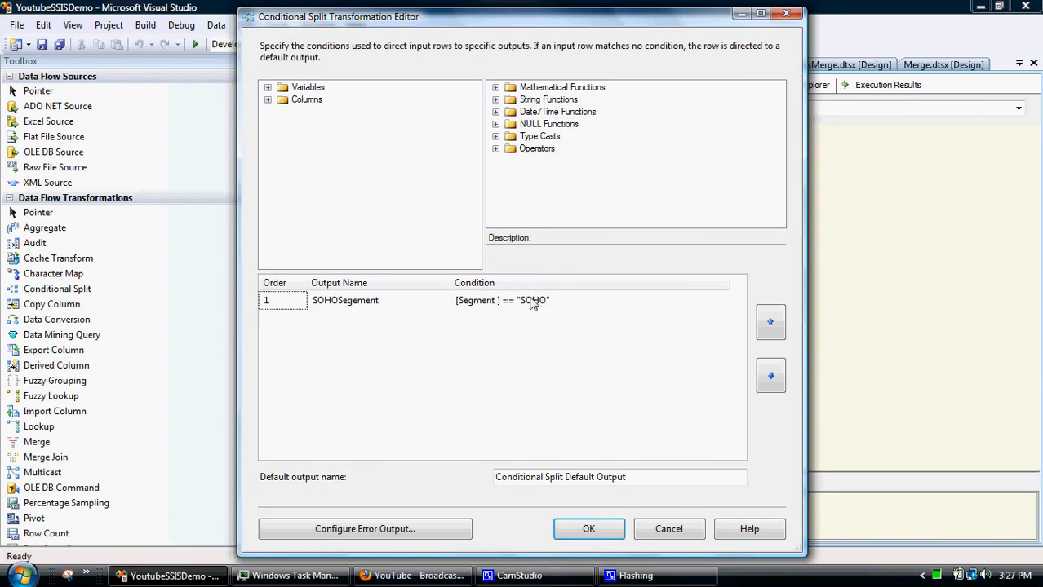
Change the SOHOSegement condition to [Segment] == @[User::Segment] and apply it.
{"action": "left_click", "coordinate": [530, 300]}
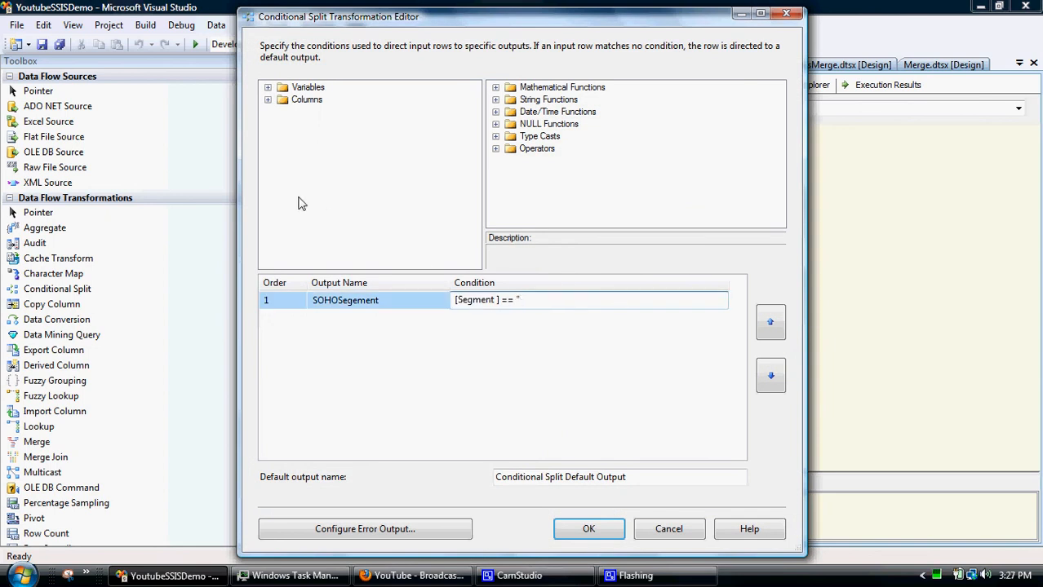
{"action": "mouse_move", "coordinate": [302, 73]}
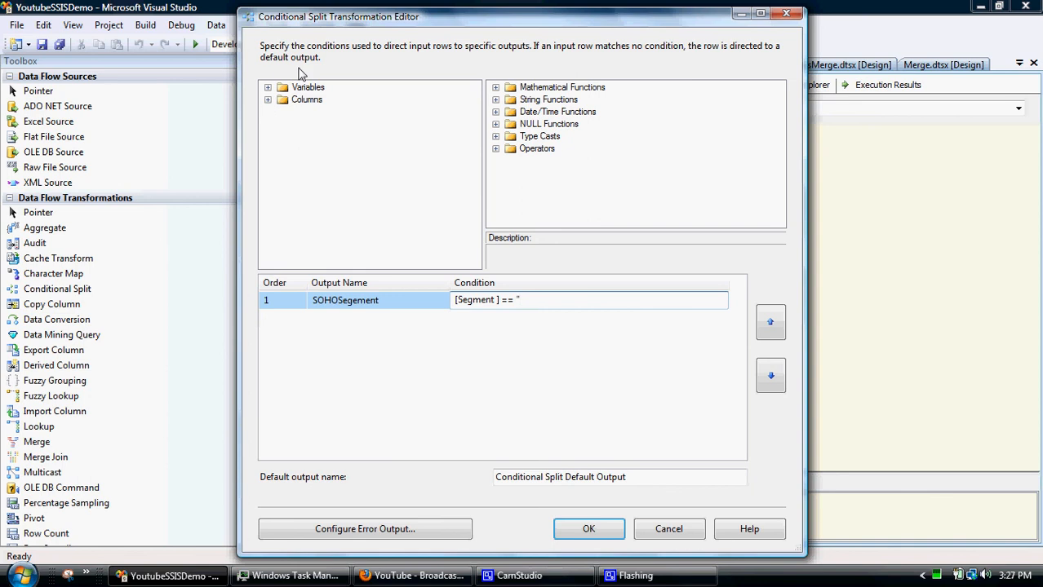
{"action": "left_click", "coordinate": [268, 87]}
{"action": "type", "text": "@[User::Segment]"}
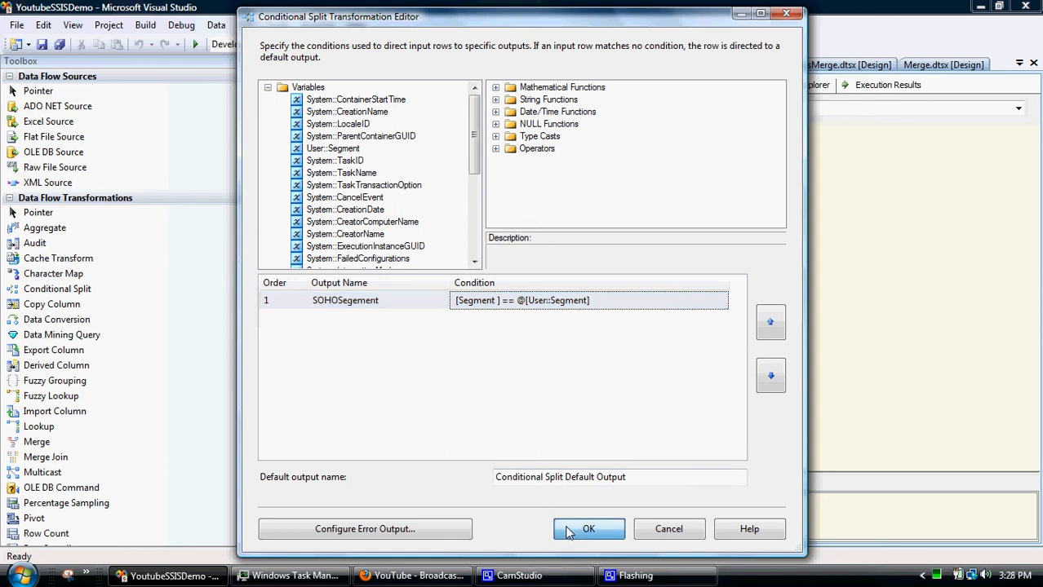
{"action": "left_click", "coordinate": [588, 529]}
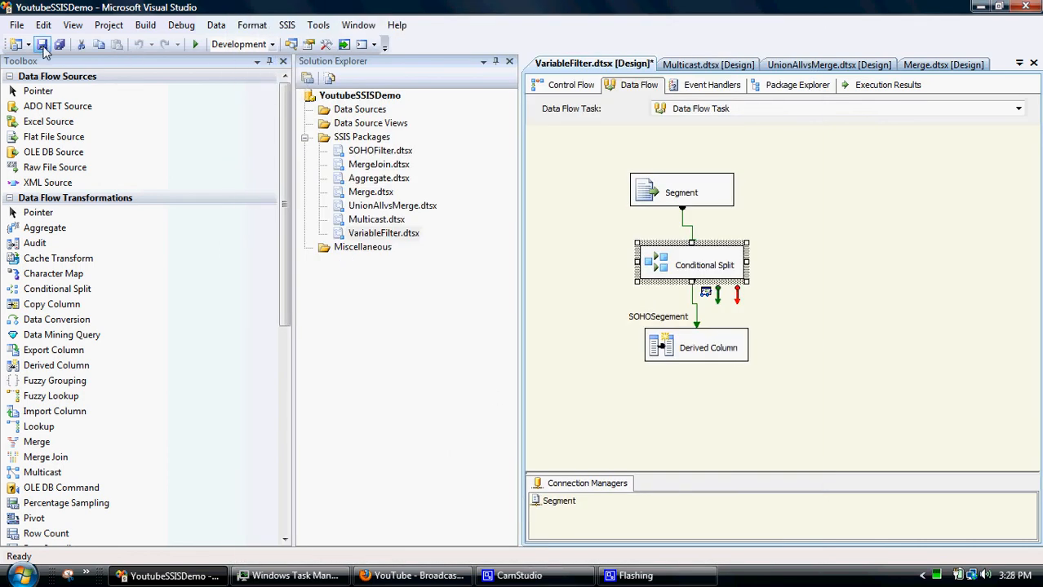
Save the package, then copy and paste the three-component Segment flow beside the original.
{"action": "left_click", "coordinate": [194, 44]}
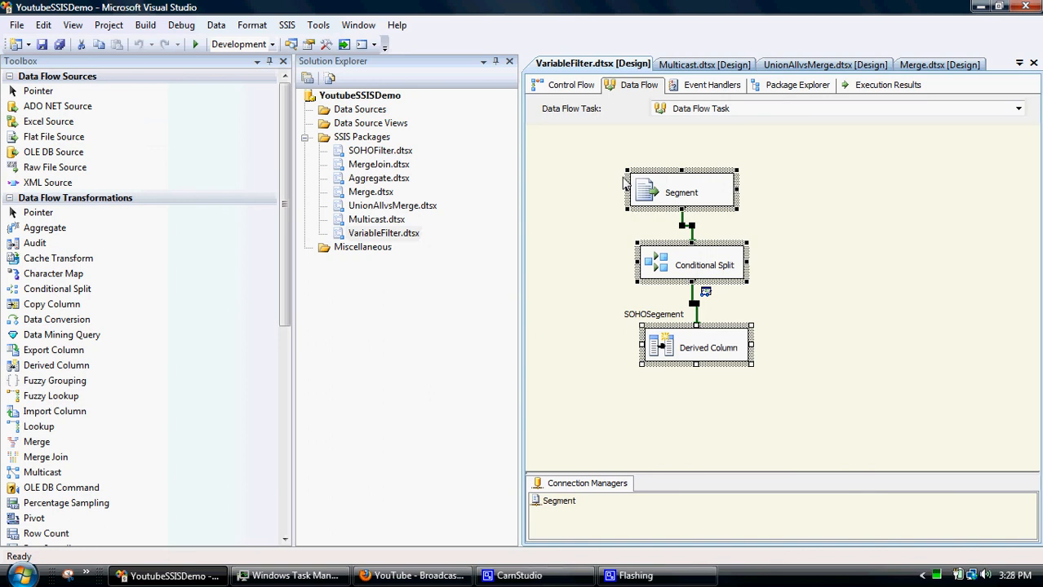
{"action": "right_click", "coordinate": [681, 192]}
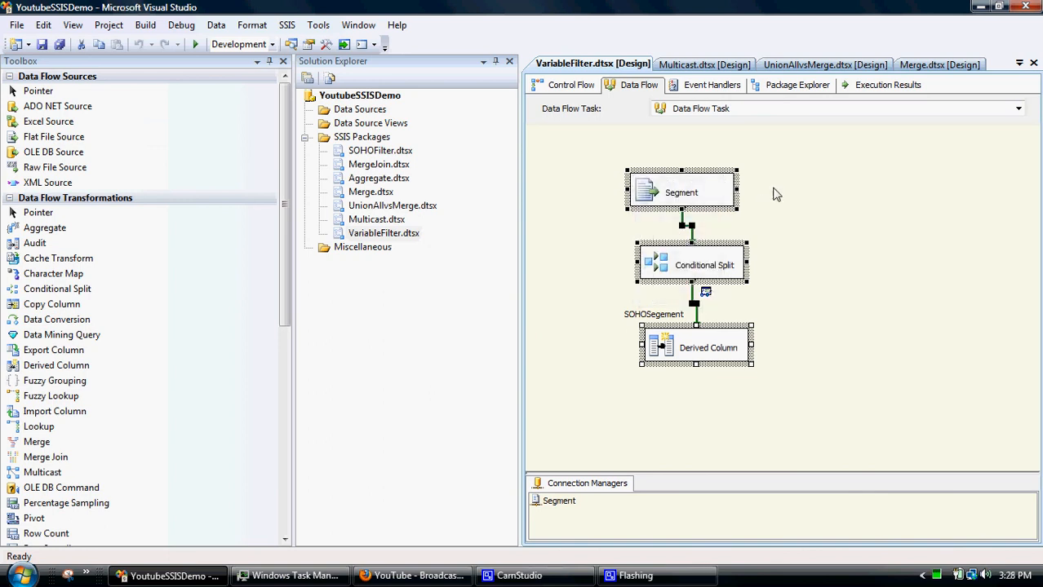
{"action": "right_click", "coordinate": [776, 194]}
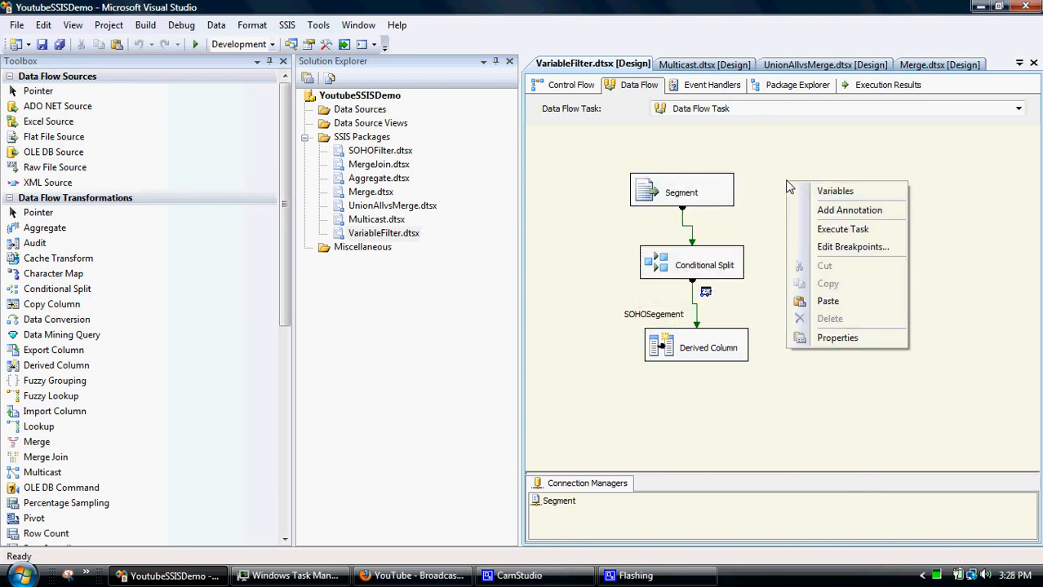
{"action": "left_click", "coordinate": [827, 301]}
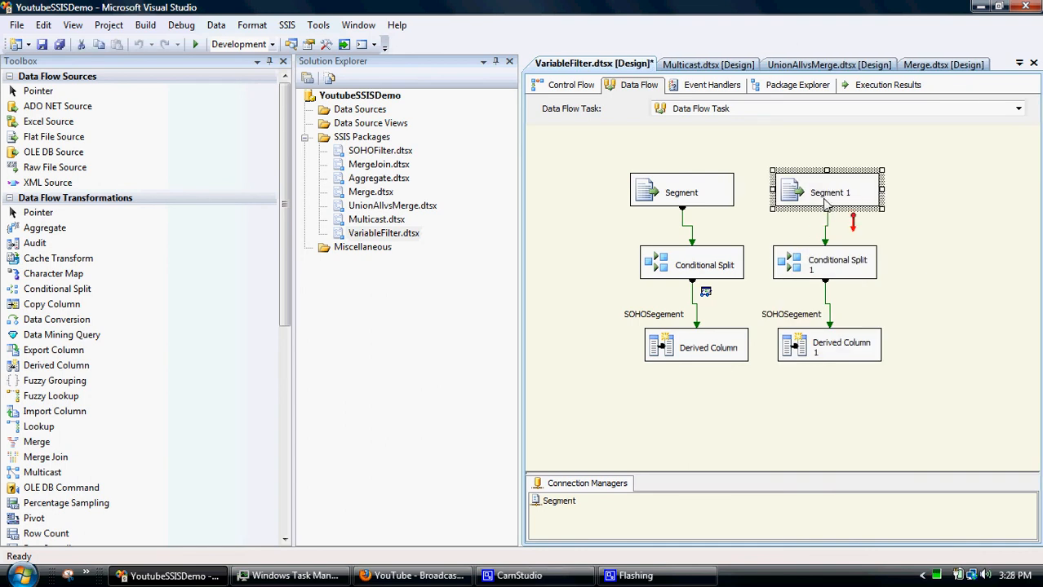
{"action": "right_click", "coordinate": [827, 192]}
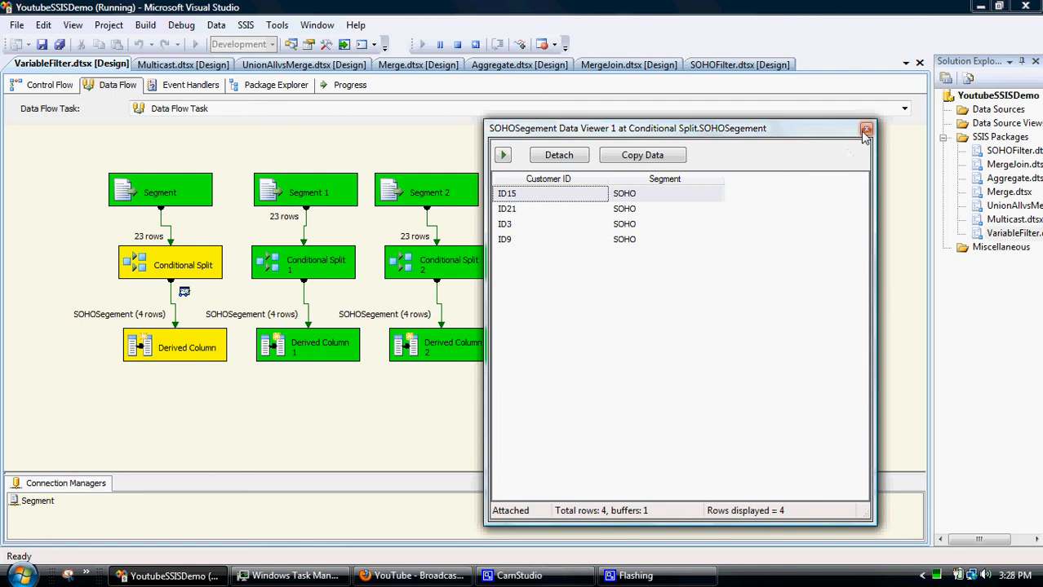
Close the SOHOSegement Data Viewer and stop debugging to return to design mode.
{"action": "left_click", "coordinate": [866, 128]}
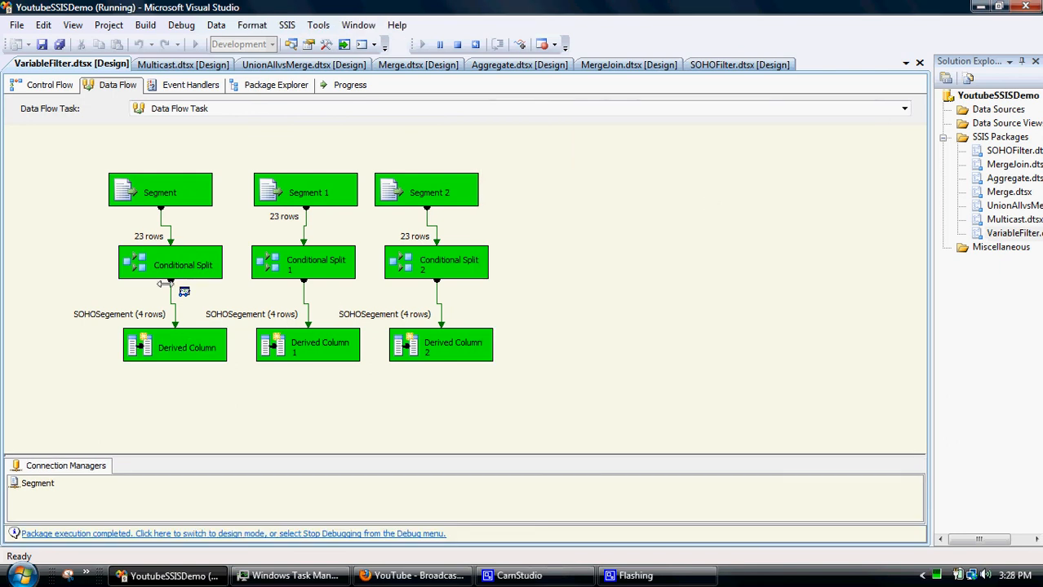
{"action": "mouse_move", "coordinate": [341, 276]}
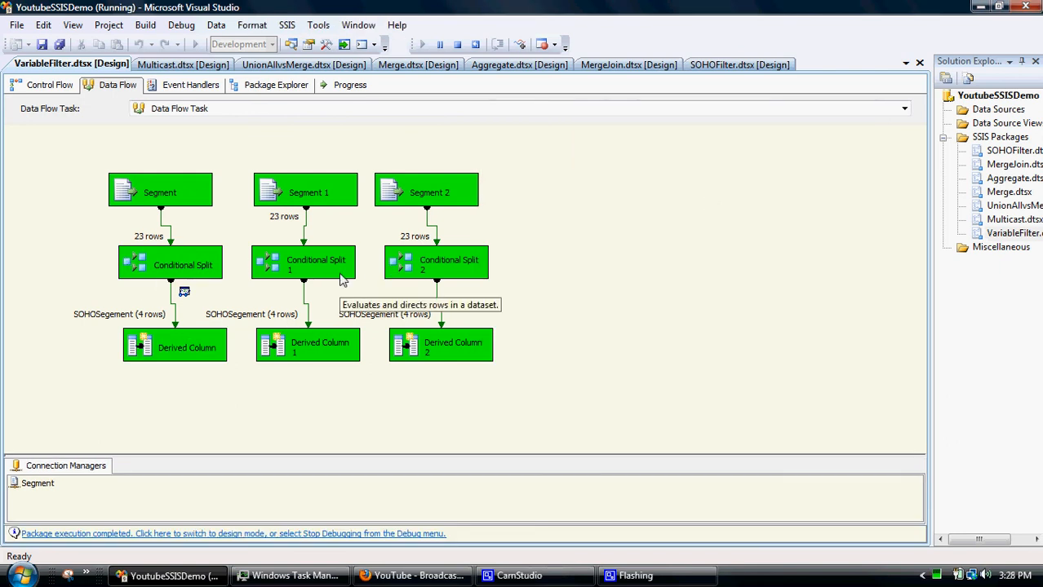
{"action": "mouse_move", "coordinate": [174, 302]}
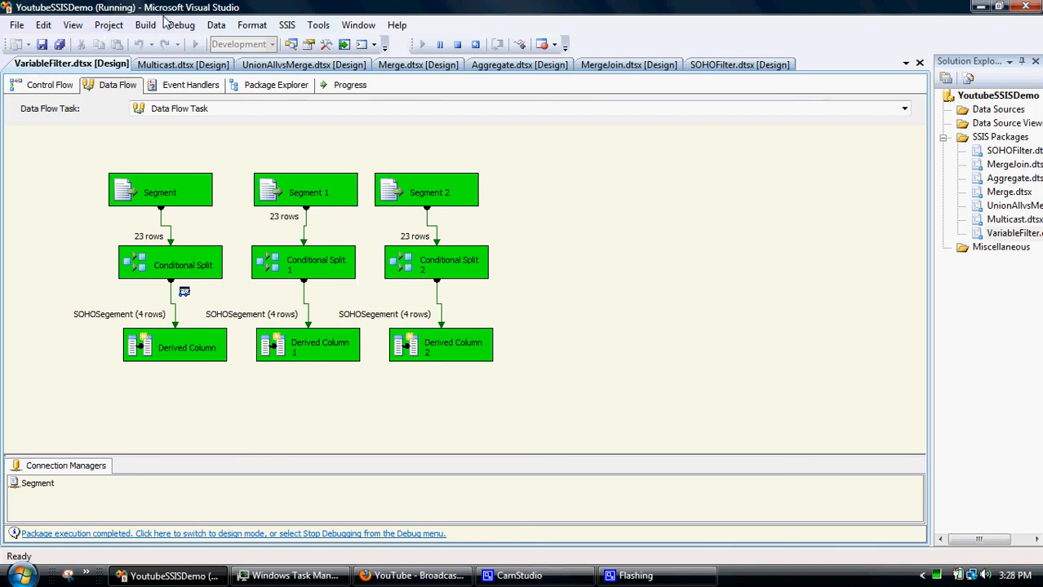
{"action": "left_click", "coordinate": [181, 25]}
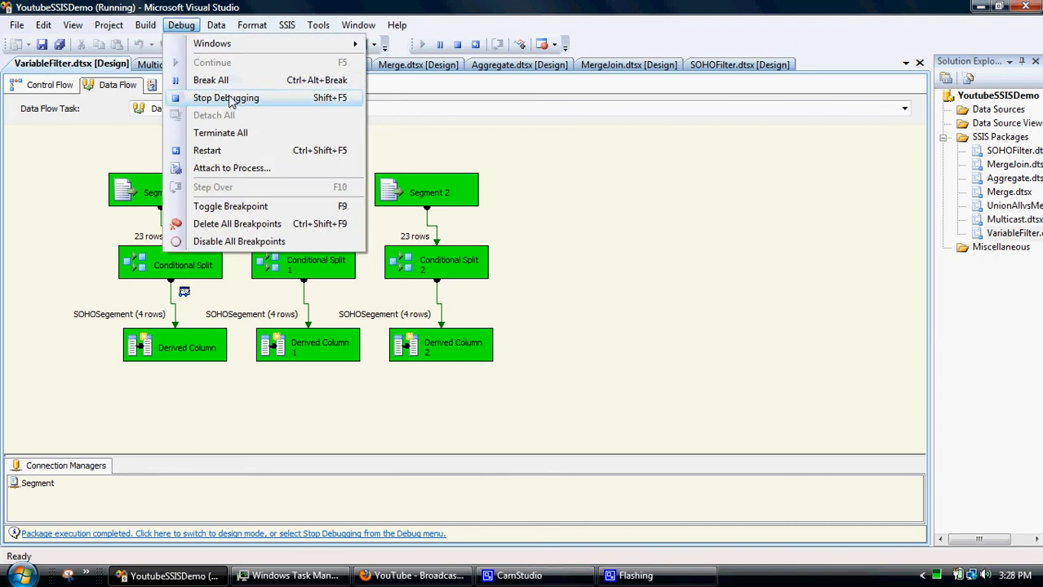
{"action": "left_click", "coordinate": [226, 97]}
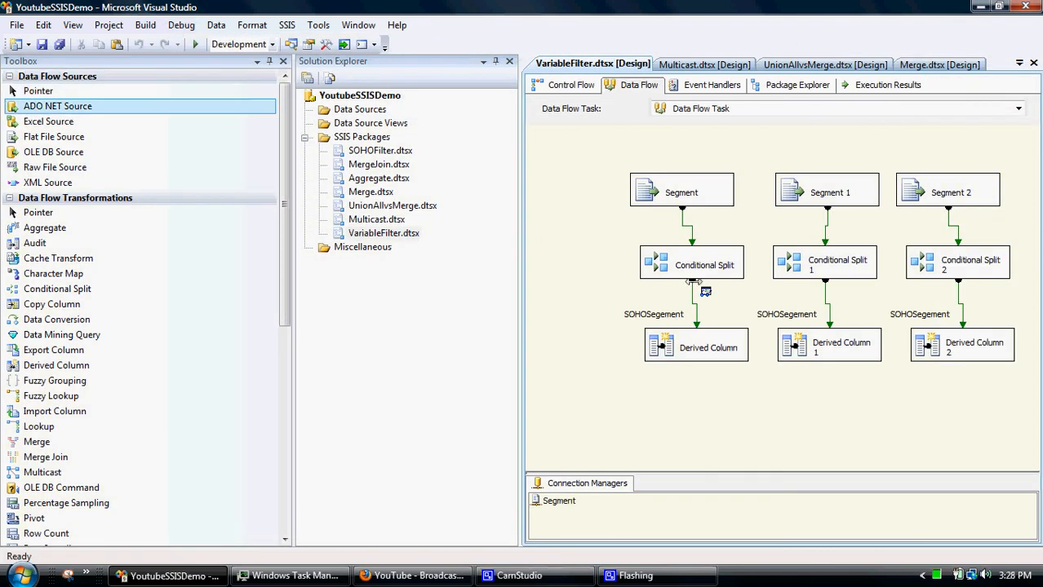
{"action": "double_click", "coordinate": [691, 265]}
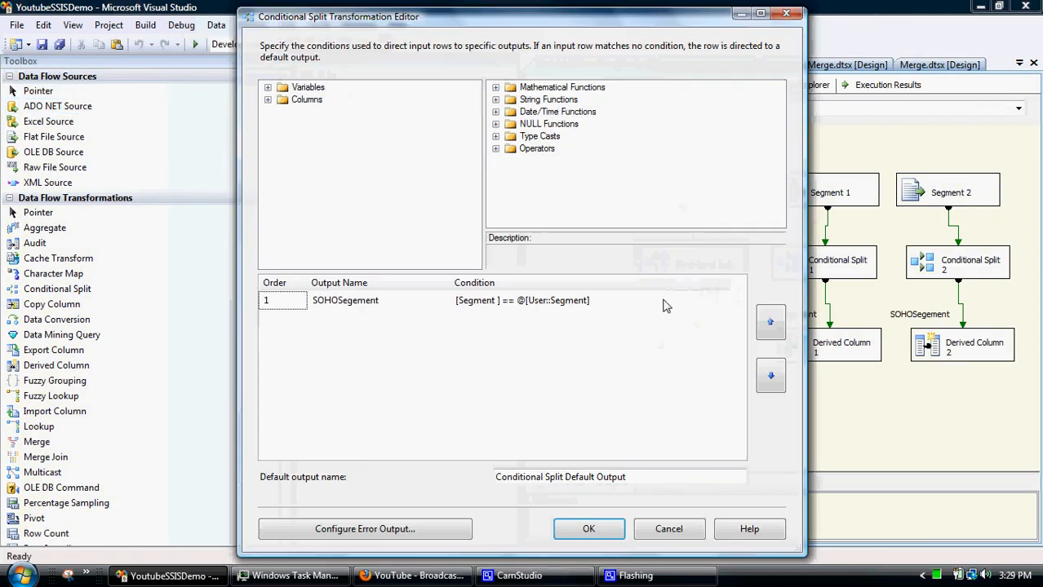
{"action": "mouse_move", "coordinate": [540, 310]}
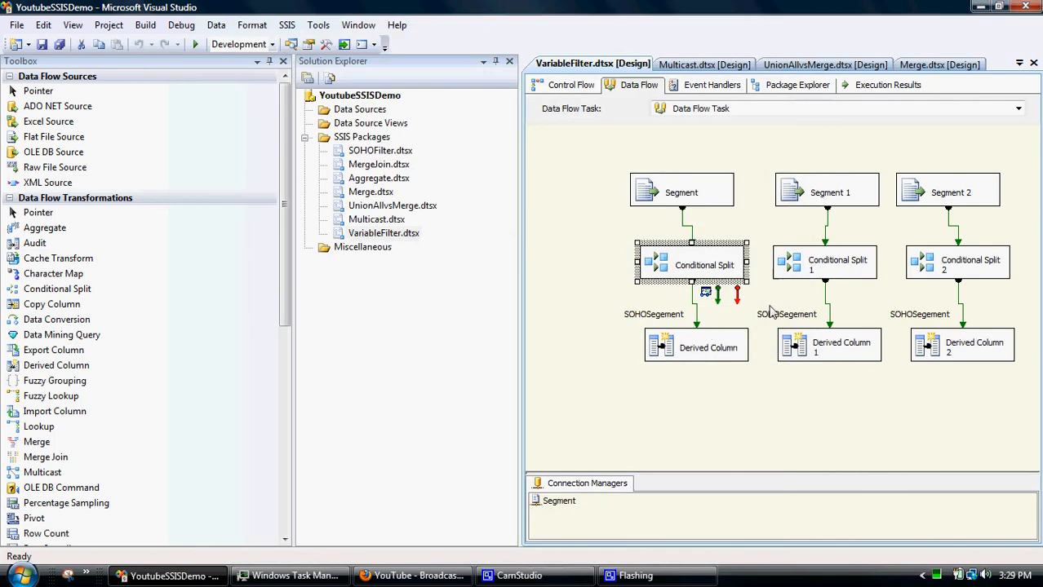
{"action": "double_click", "coordinate": [691, 265]}
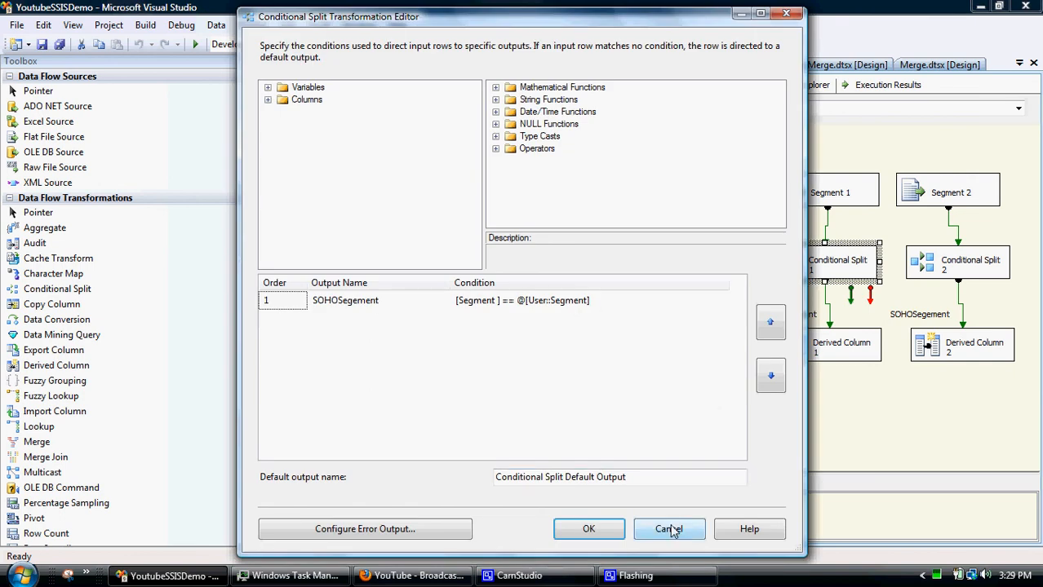
{"action": "left_click", "coordinate": [668, 529]}
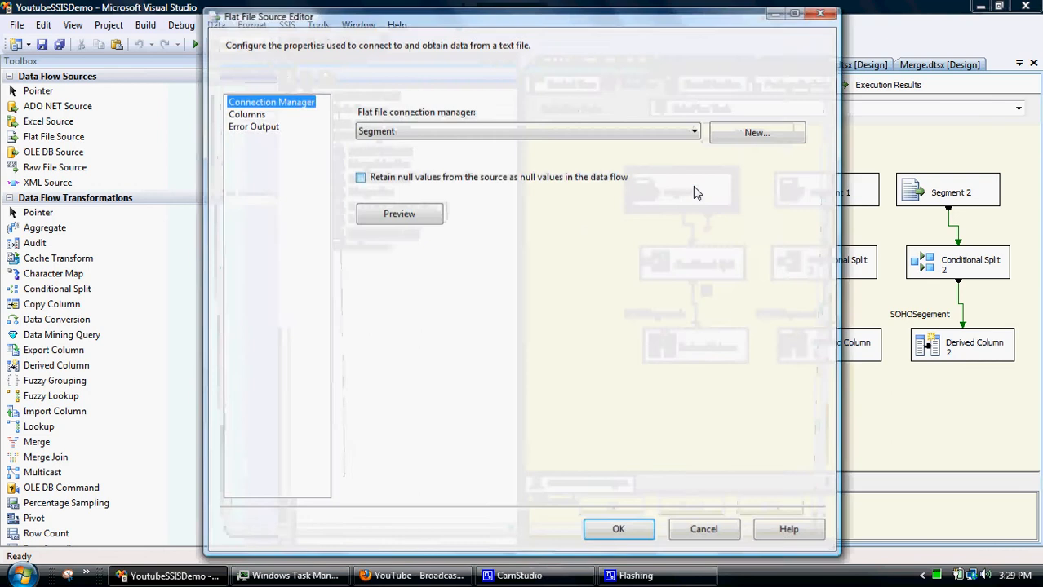
{"action": "left_click", "coordinate": [399, 213]}
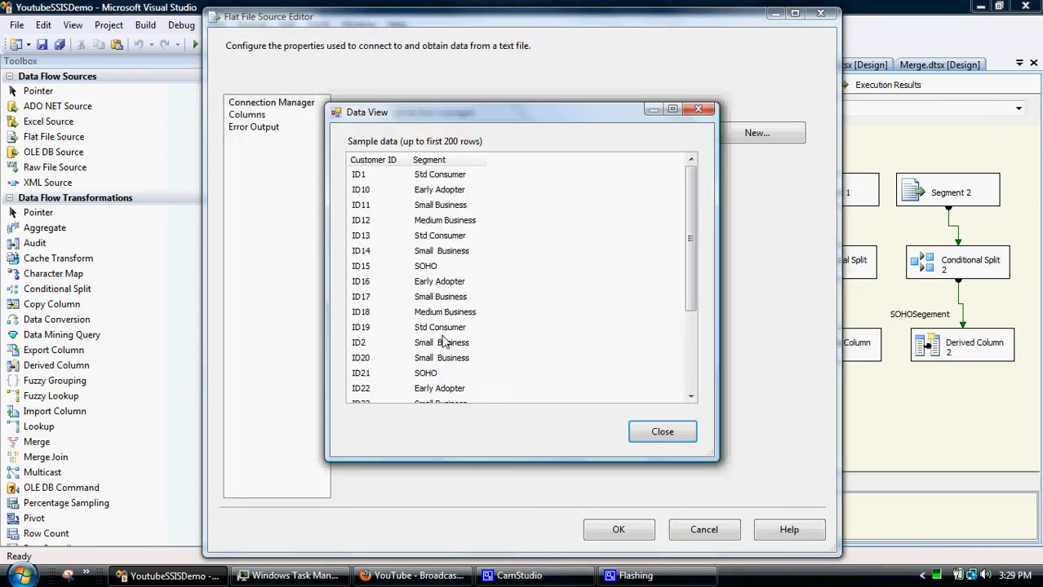
{"action": "mouse_move", "coordinate": [452, 306]}
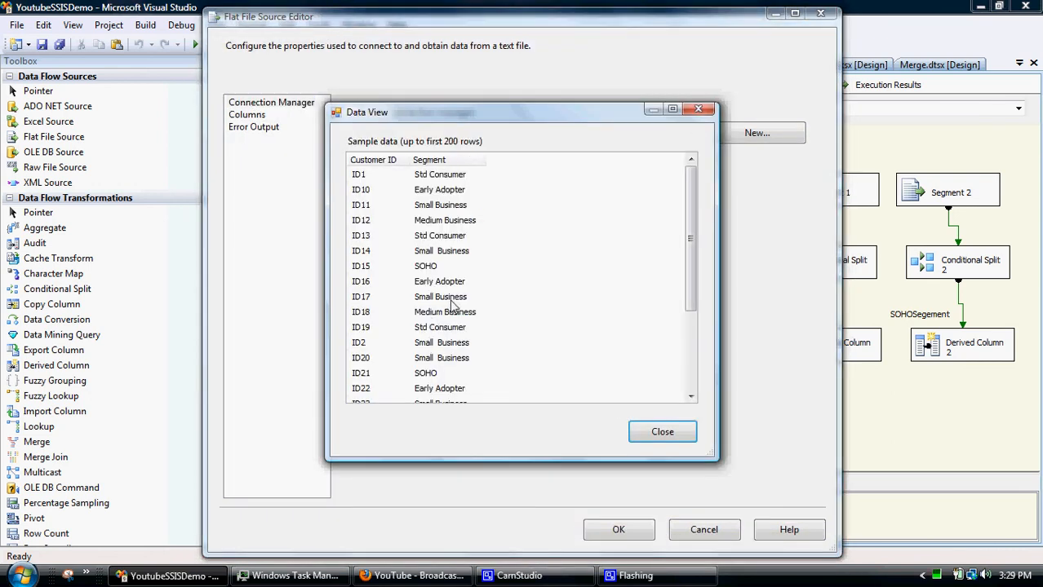
{"action": "mouse_move", "coordinate": [439, 299]}
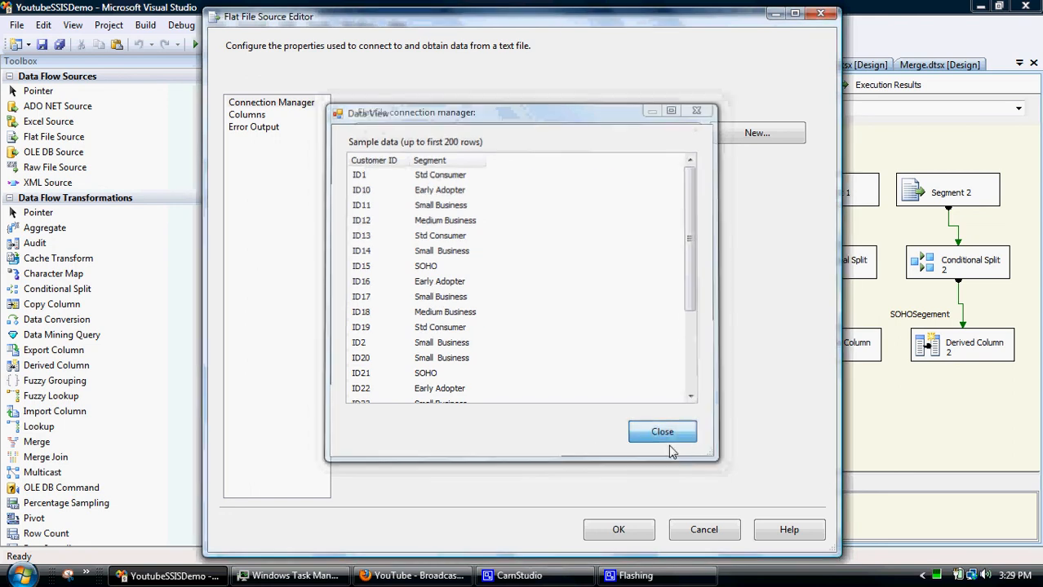
{"action": "left_click", "coordinate": [662, 432]}
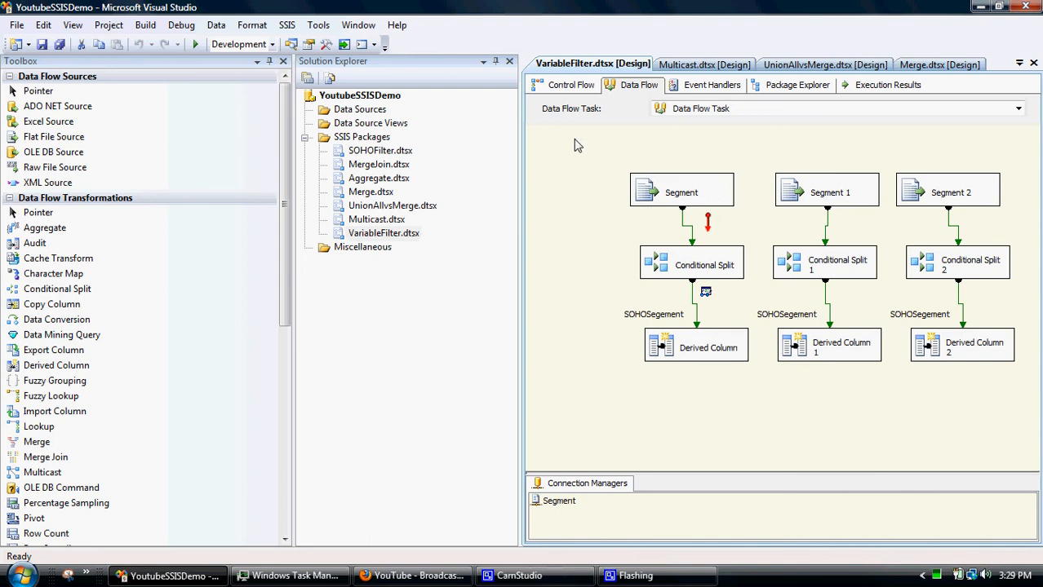
Change the Segment variable's value from SOHO to Small Business and save the package.
{"action": "right_click", "coordinate": [577, 145]}
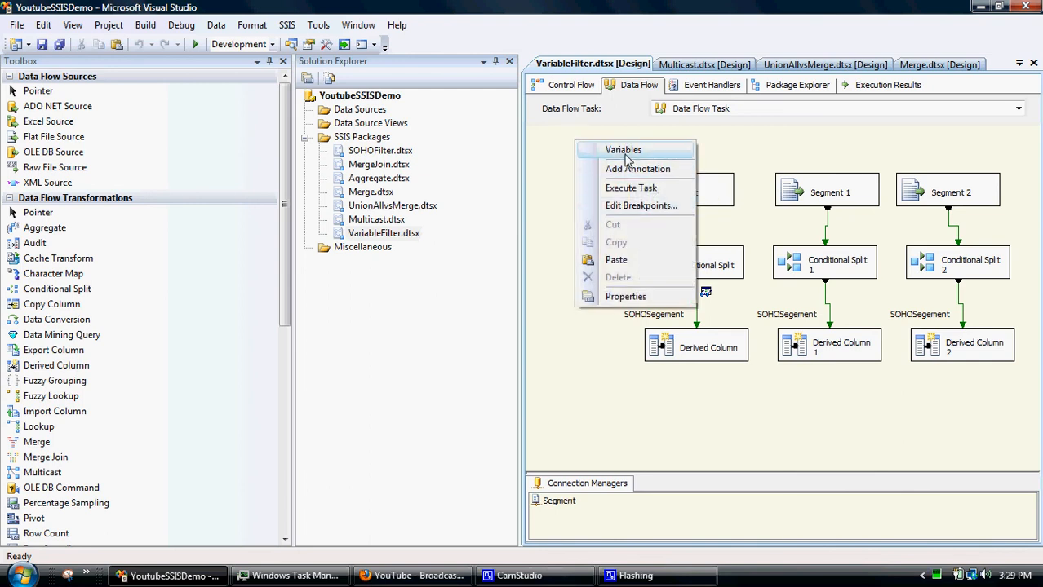
{"action": "left_click", "coordinate": [623, 150]}
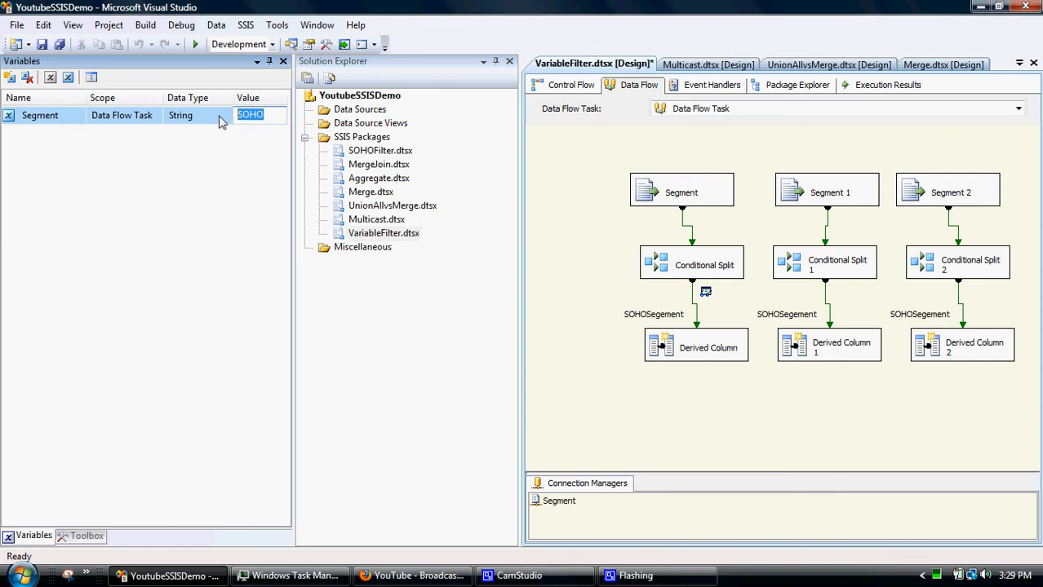
{"action": "type", "text": "Small Bu..."}
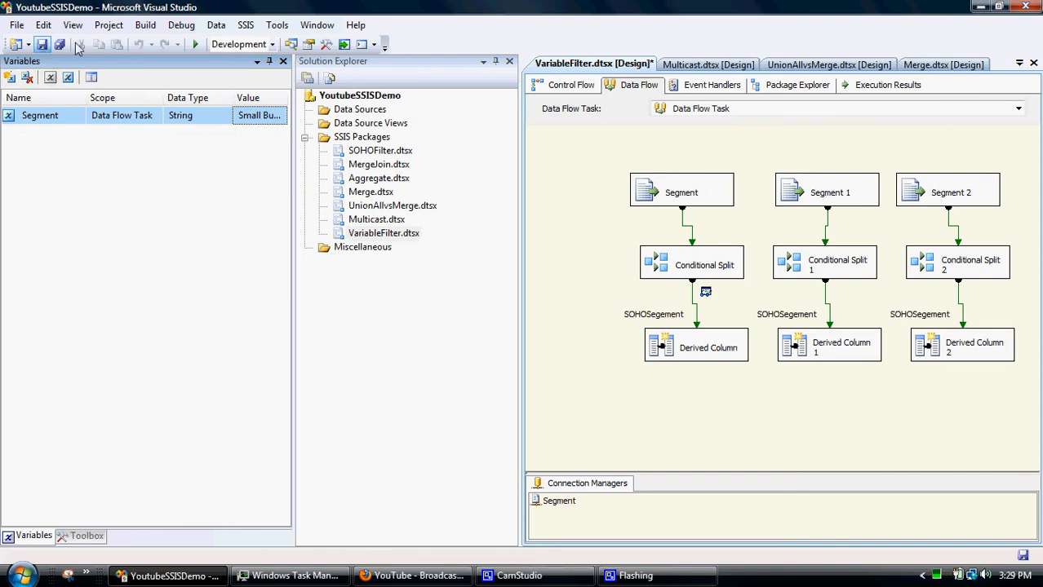
{"action": "left_click", "coordinate": [87, 535]}
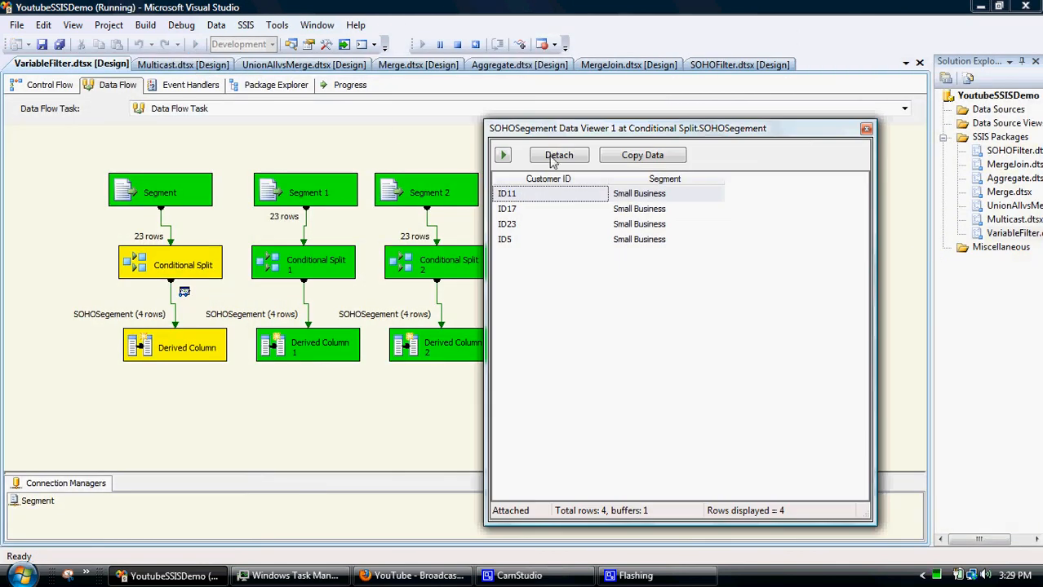
{"action": "mouse_move", "coordinate": [842, 135]}
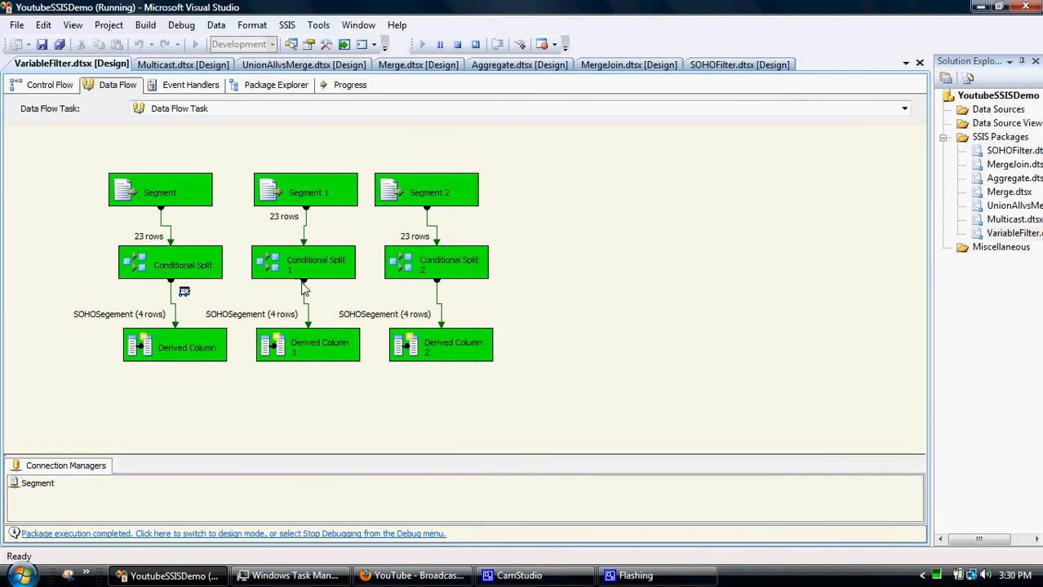
{"action": "mouse_move", "coordinate": [415, 152]}
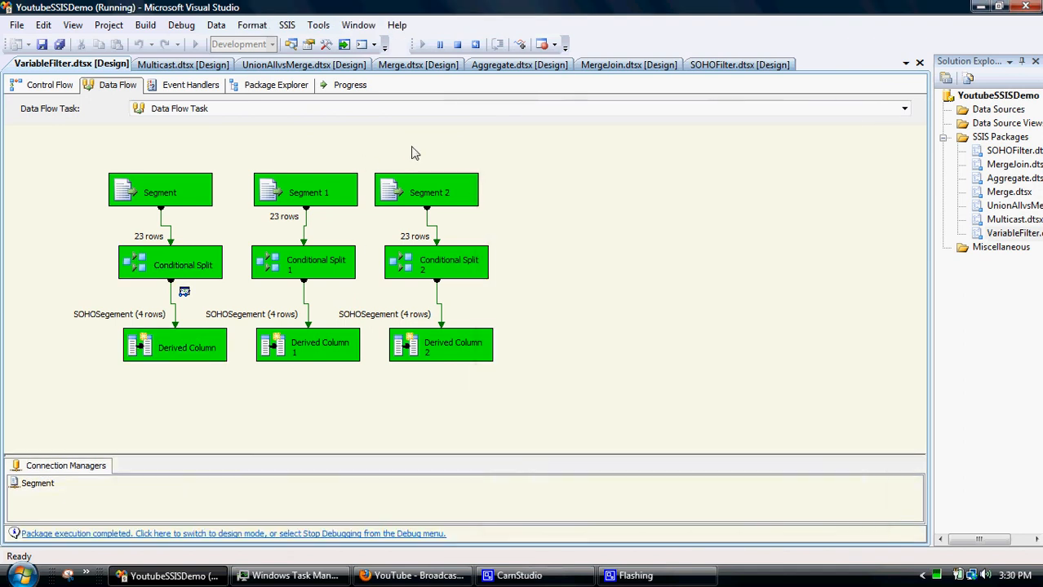
{"action": "mouse_move", "coordinate": [265, 254]}
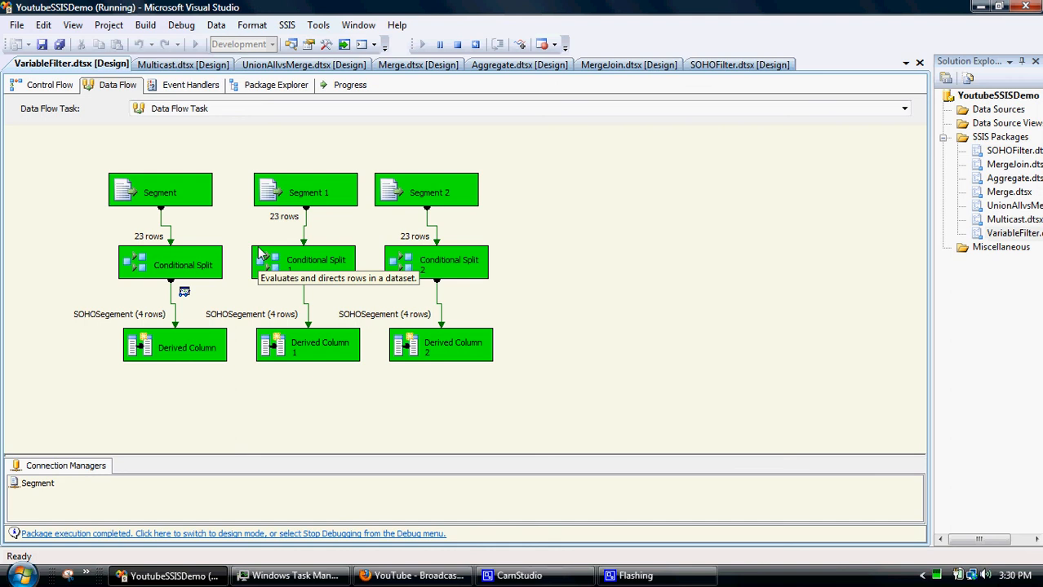
{"action": "mouse_move", "coordinate": [444, 549]}
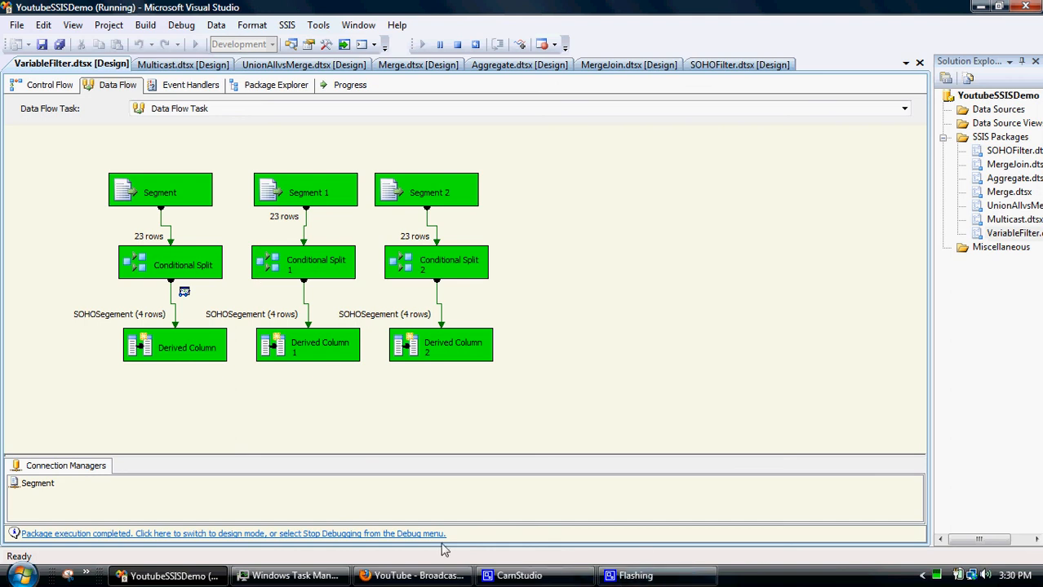
{"action": "mouse_move", "coordinate": [537, 446]}
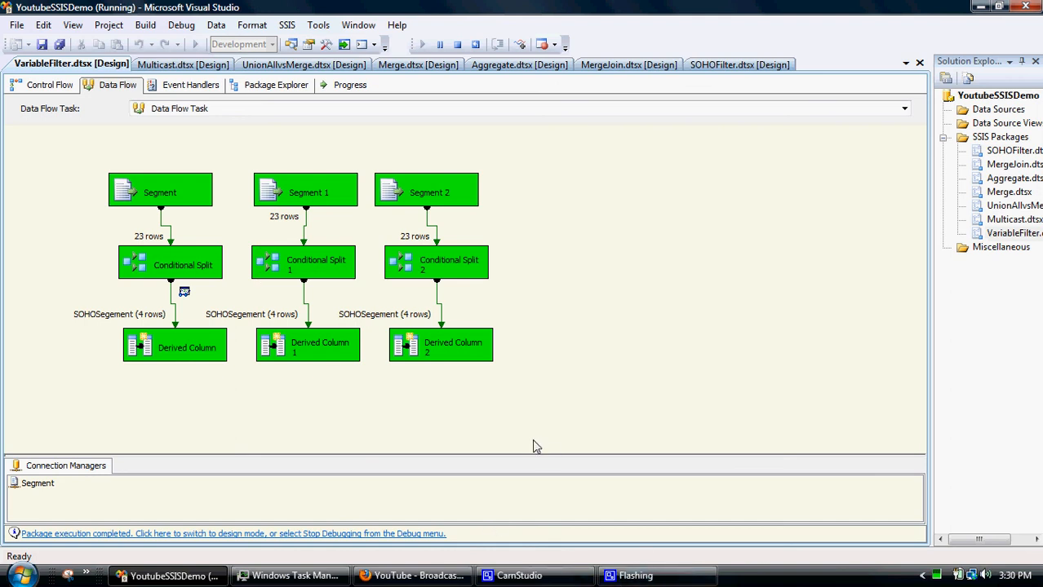
Close the Data Viewer showing the four Small Business rows.
{"action": "left_click", "coordinate": [519, 575]}
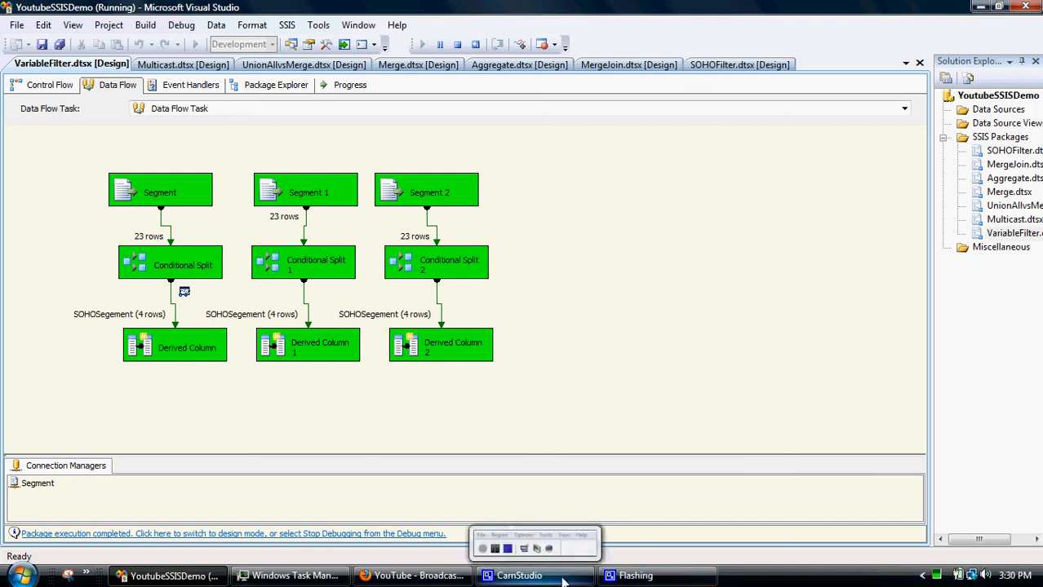